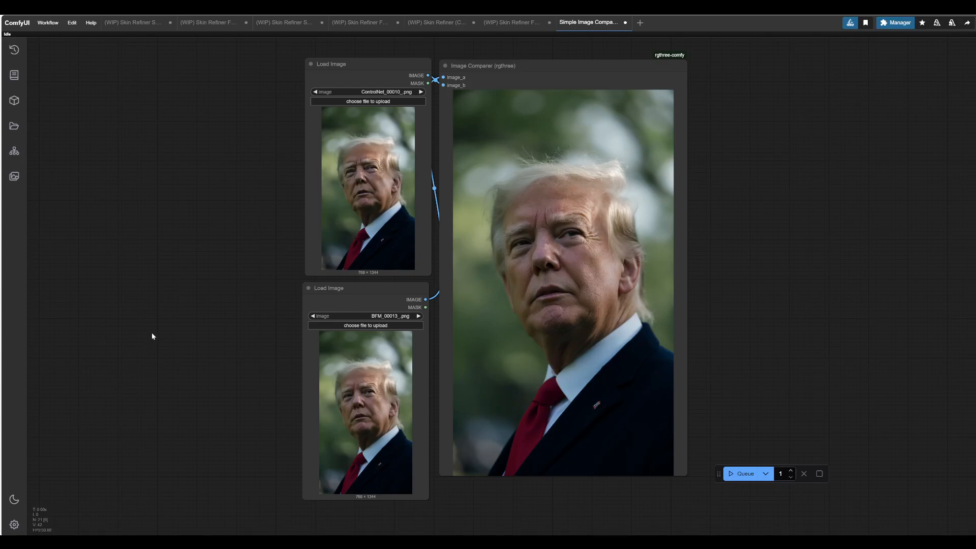
pyautogui.moveTo(153, 334)
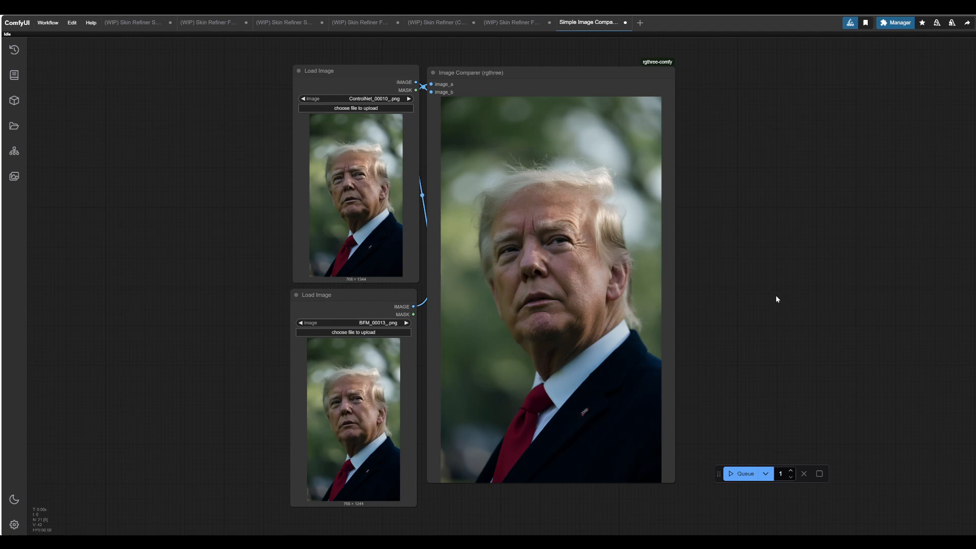
pyautogui.moveTo(777, 298)
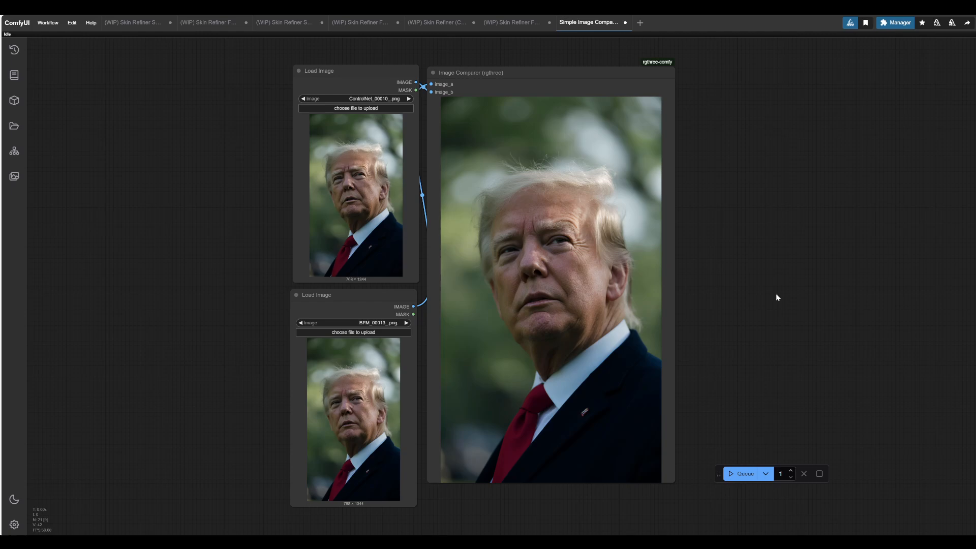
pyautogui.moveTo(824, 244)
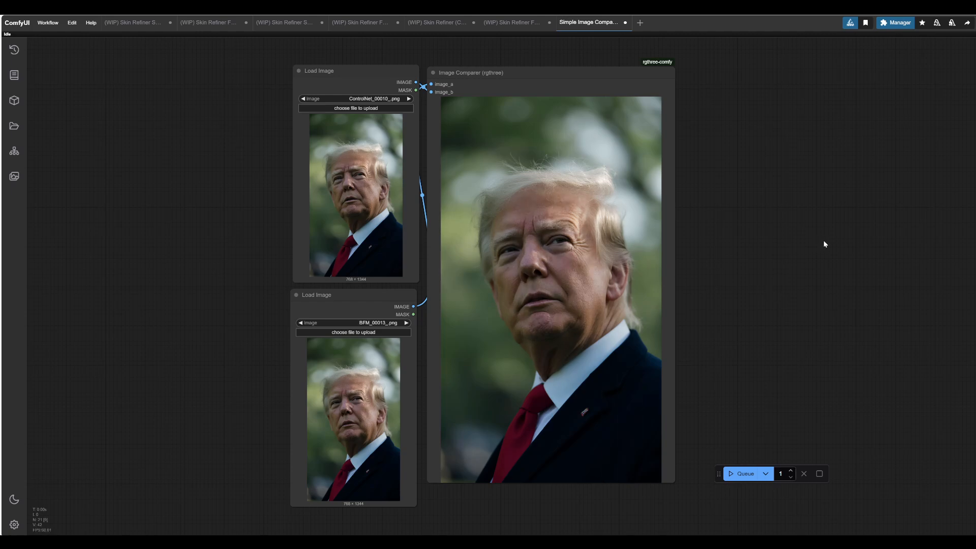
pyautogui.moveTo(830, 271)
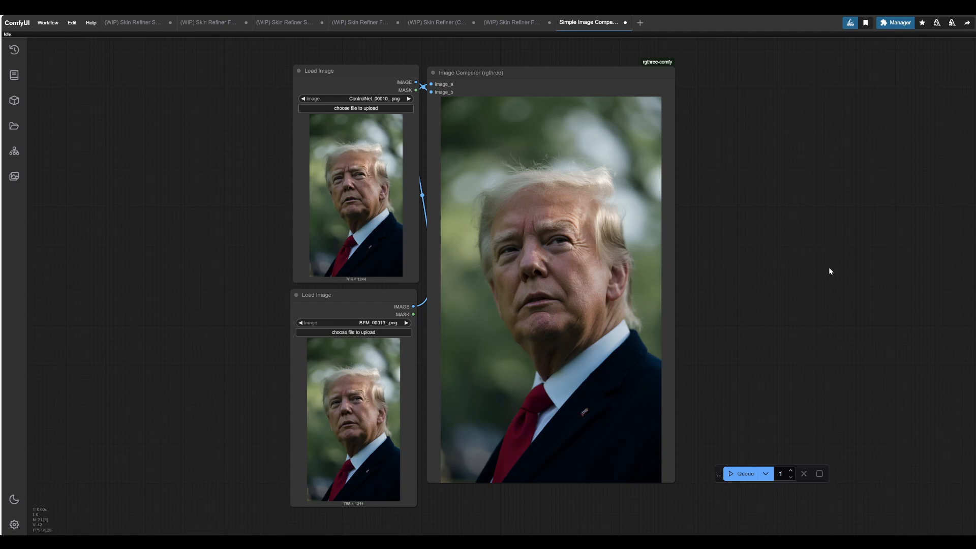
pyautogui.moveTo(810, 273)
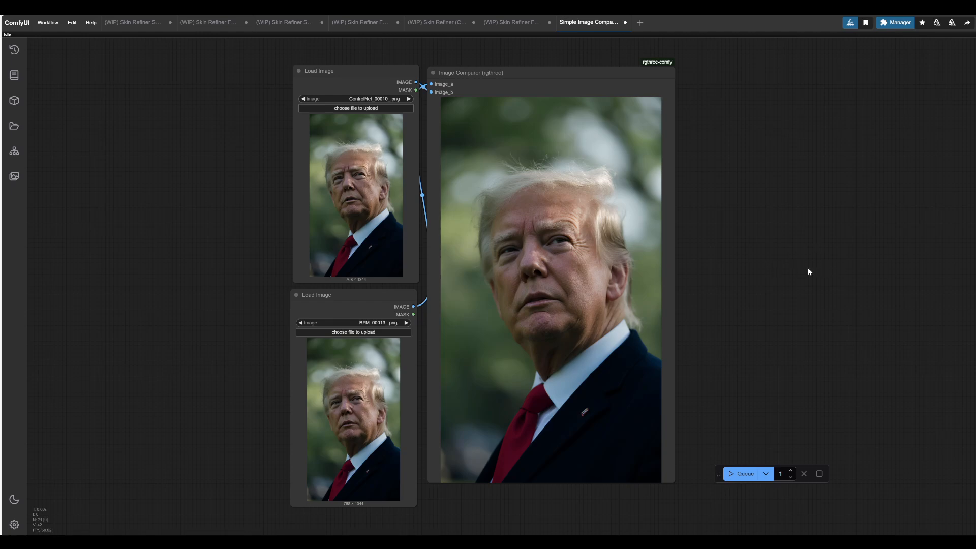
pyautogui.moveTo(811, 277)
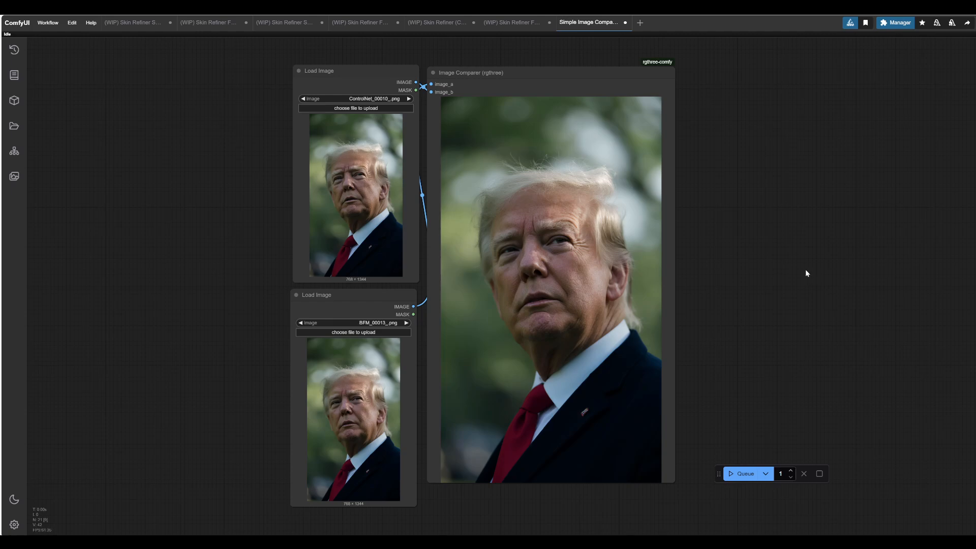
pyautogui.moveTo(801, 269)
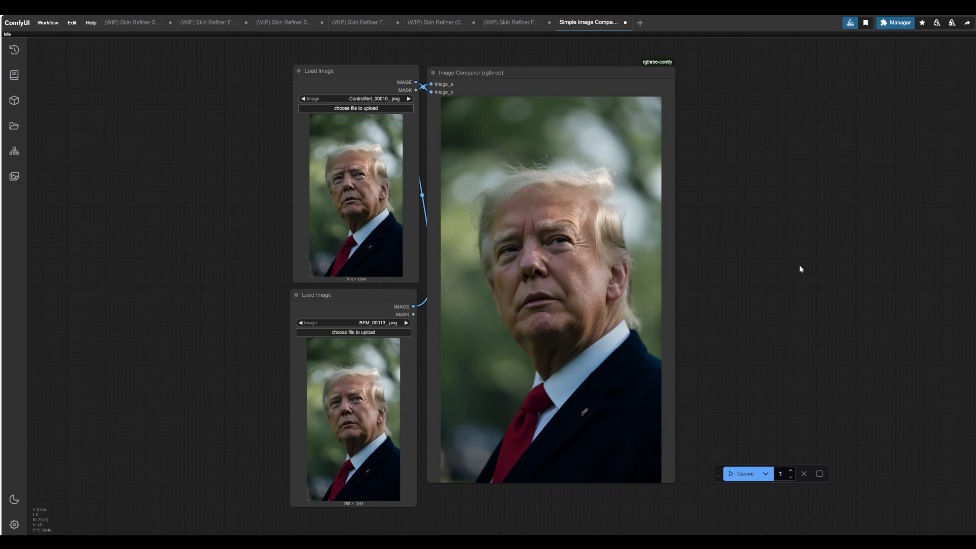
pyautogui.moveTo(798, 266)
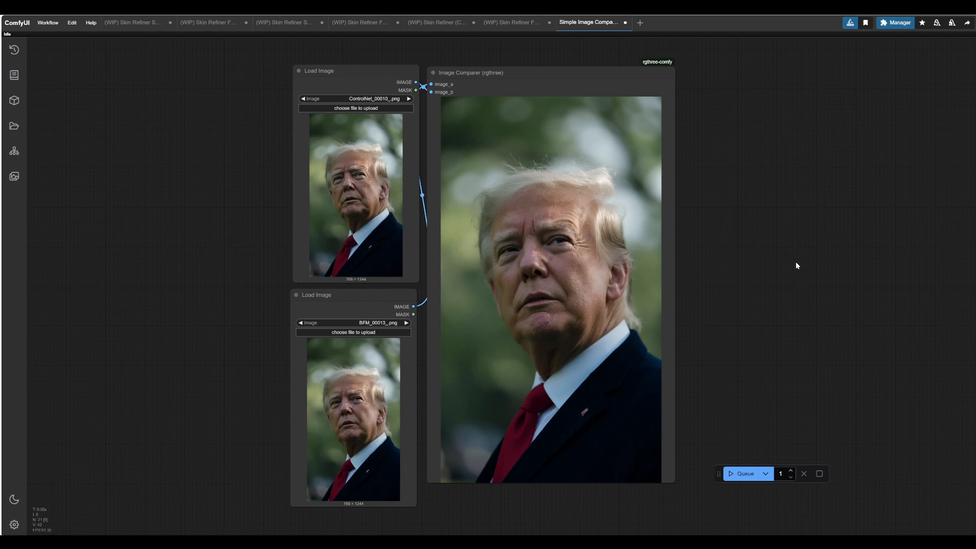
pyautogui.moveTo(789, 265)
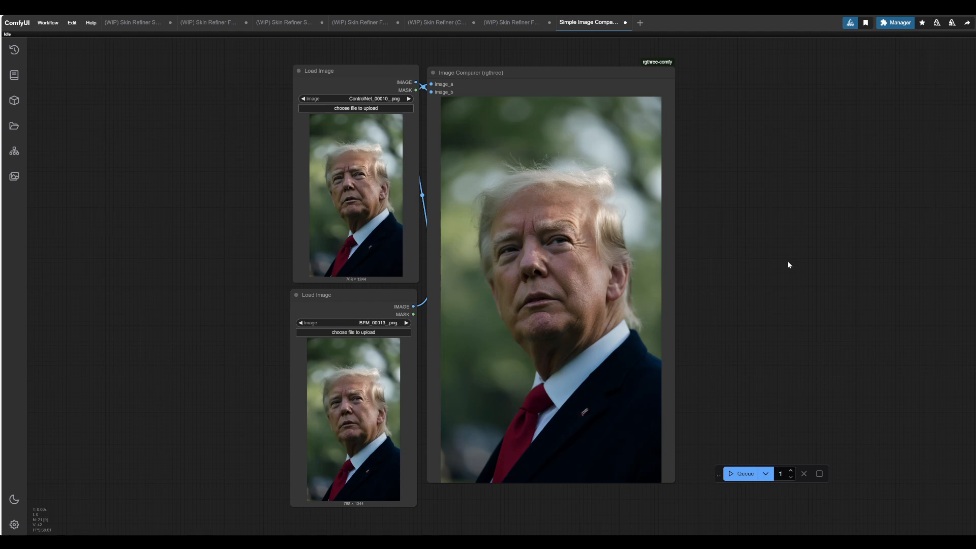
pyautogui.moveTo(724, 266)
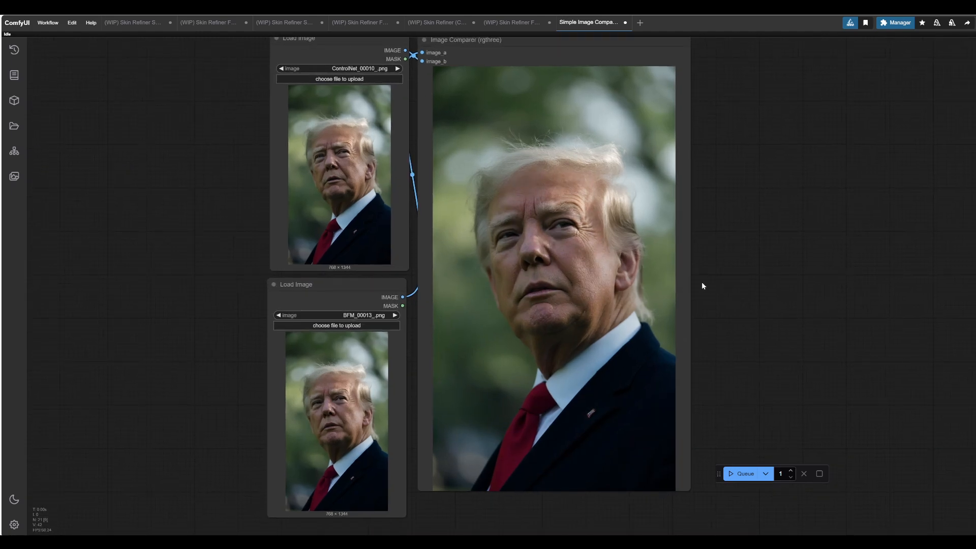
pyautogui.moveTo(812, 305)
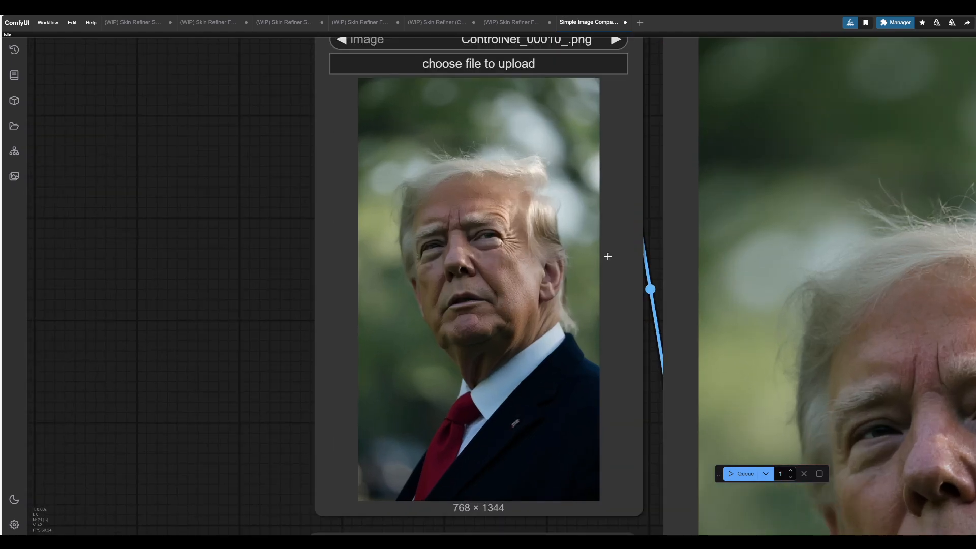
pyautogui.moveTo(553, 246)
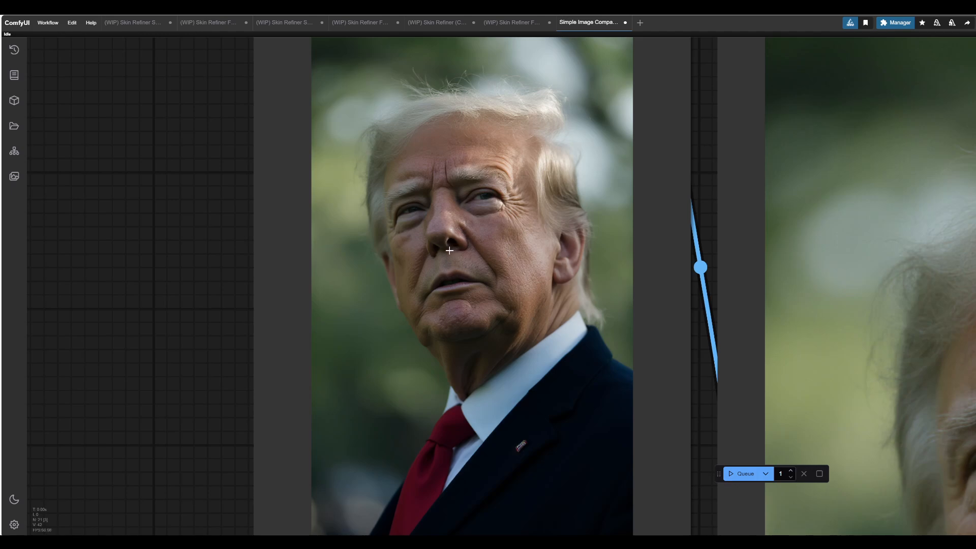
pyautogui.moveTo(490, 252)
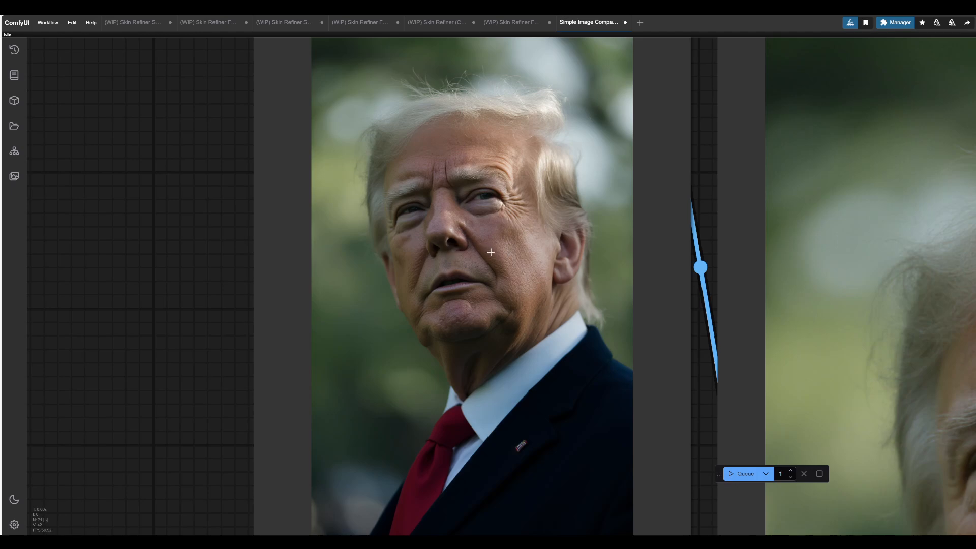
pyautogui.moveTo(476, 241)
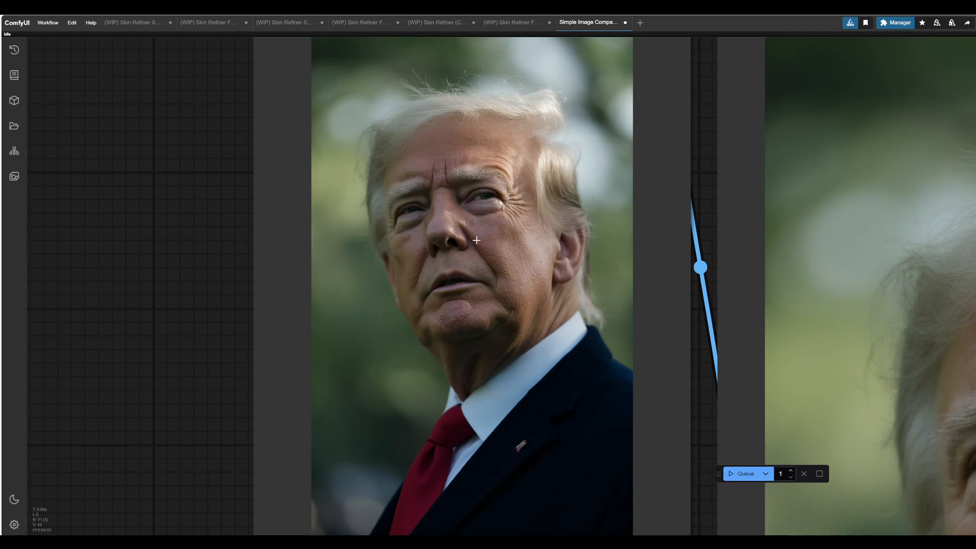
pyautogui.moveTo(457, 240)
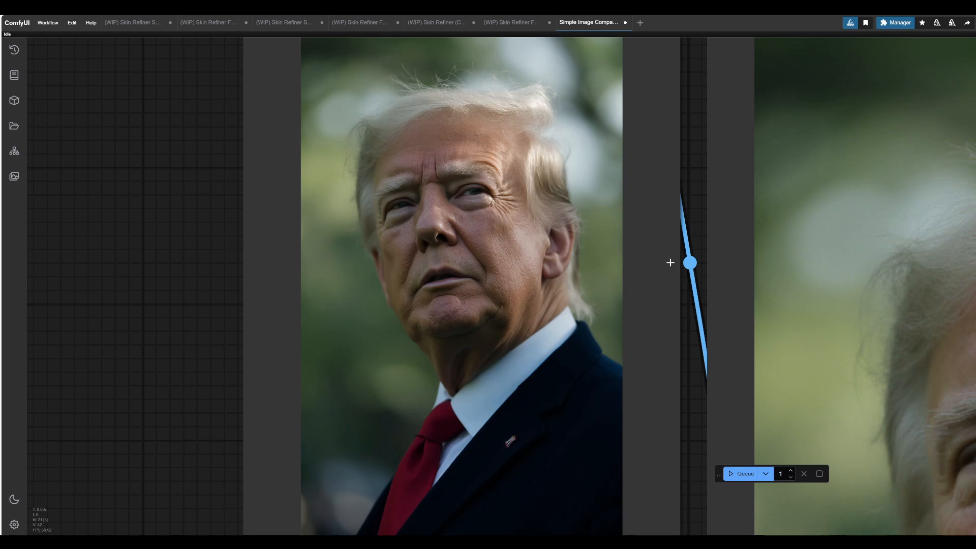
pyautogui.moveTo(498, 255)
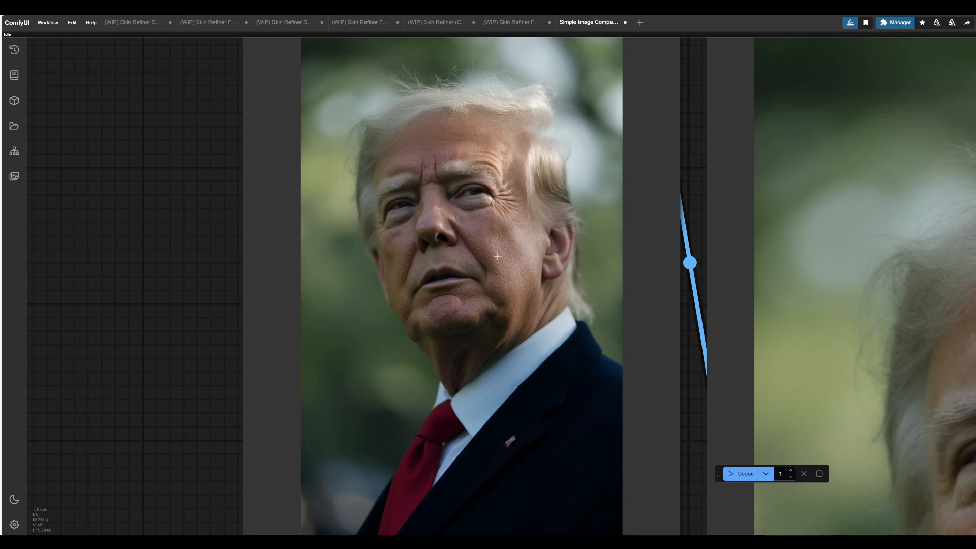
pyautogui.moveTo(493, 271)
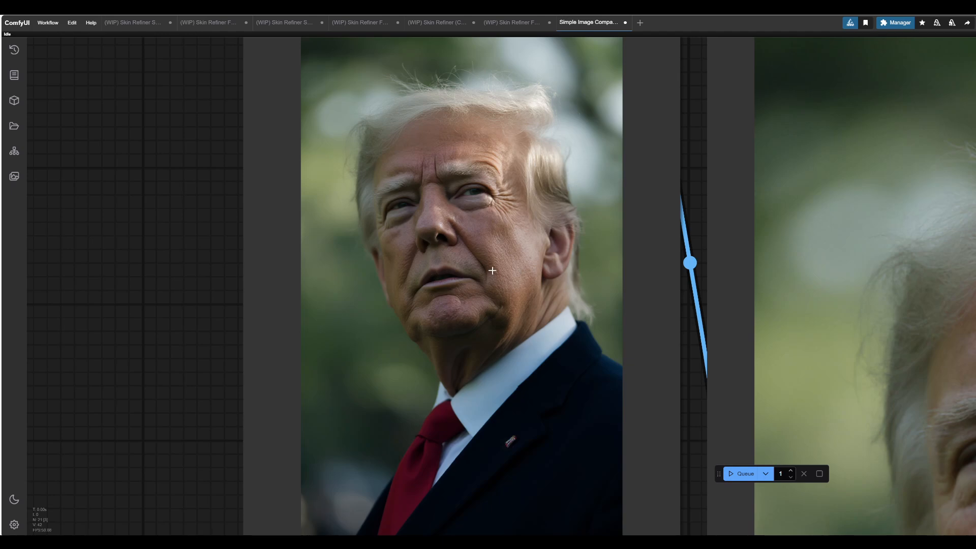
pyautogui.moveTo(507, 243)
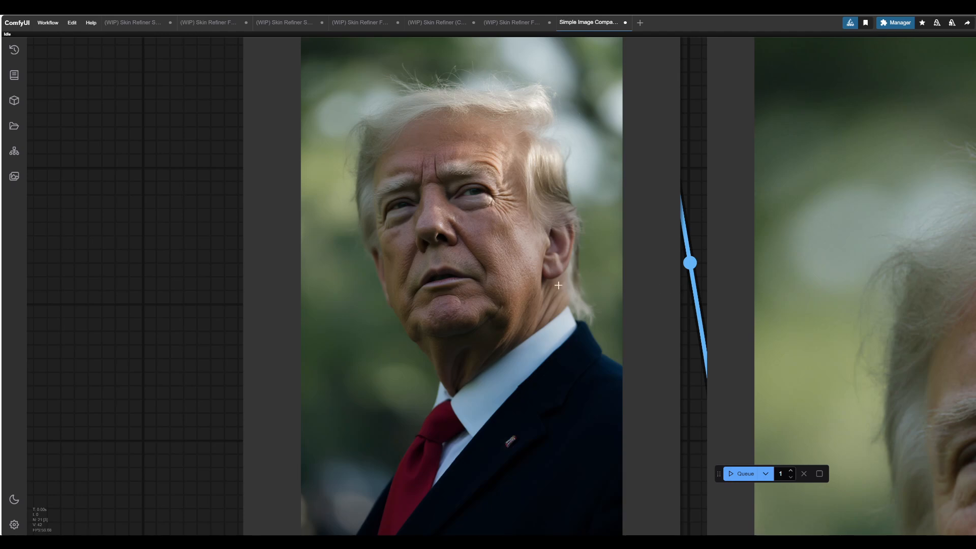
pyautogui.moveTo(514, 272)
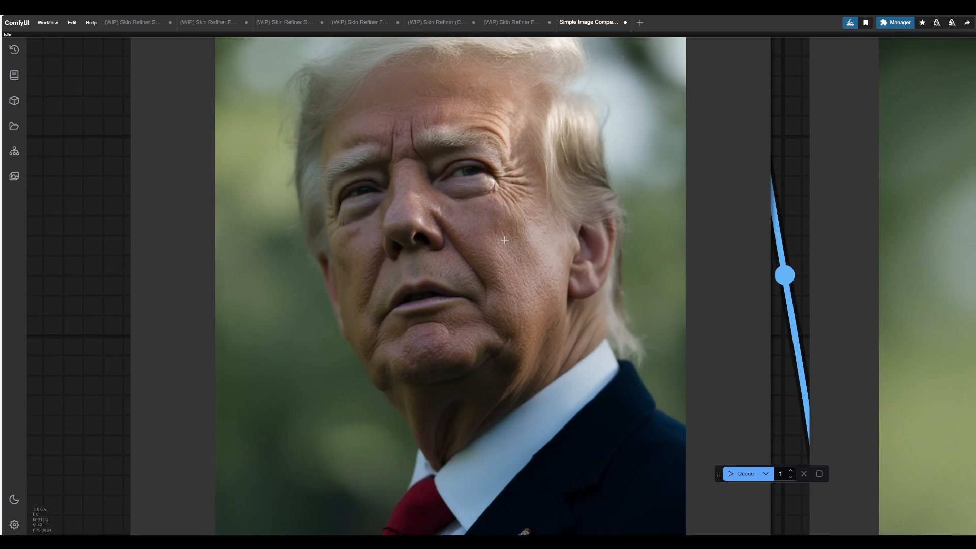
pyautogui.moveTo(537, 278)
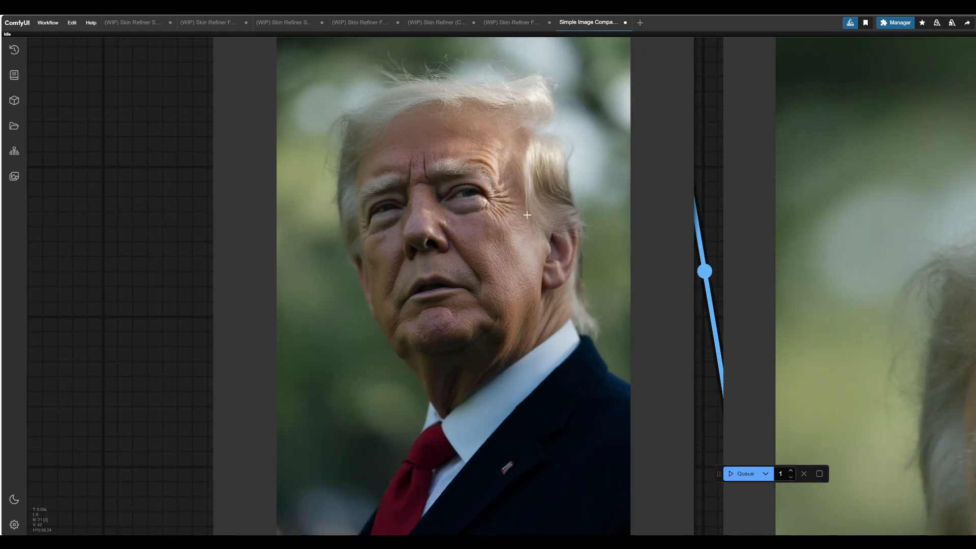
# - Sweep the Image Comparer split across the suited man's face and forehead to compare skin
pyautogui.moveTo(526, 215); pyautogui.dragTo(531, 292)
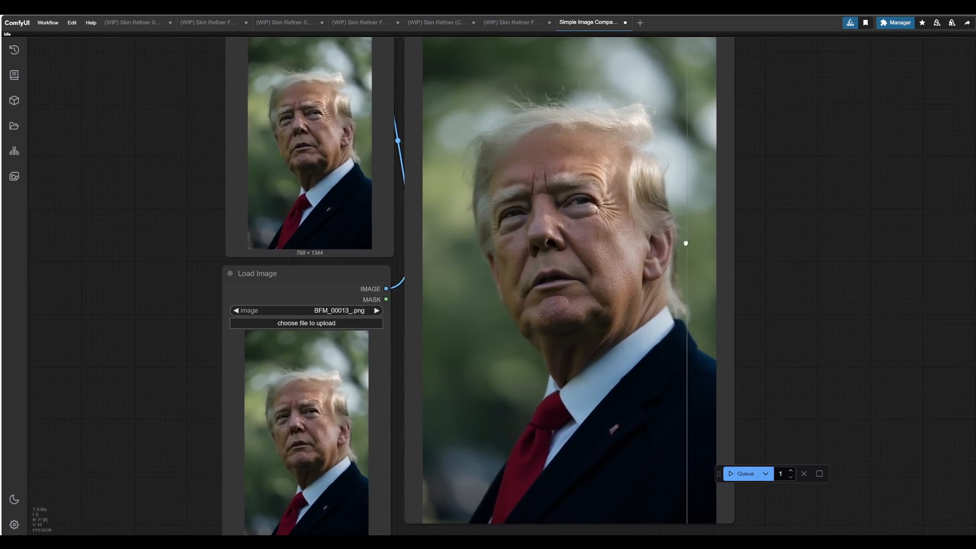
pyautogui.moveTo(685, 243); pyautogui.dragTo(564, 243)
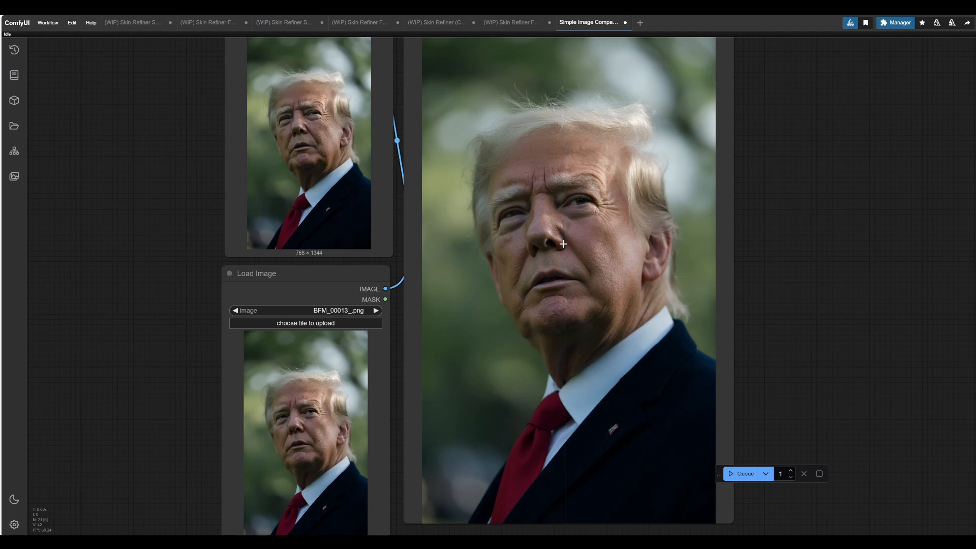
pyautogui.moveTo(564, 243); pyautogui.dragTo(648, 253)
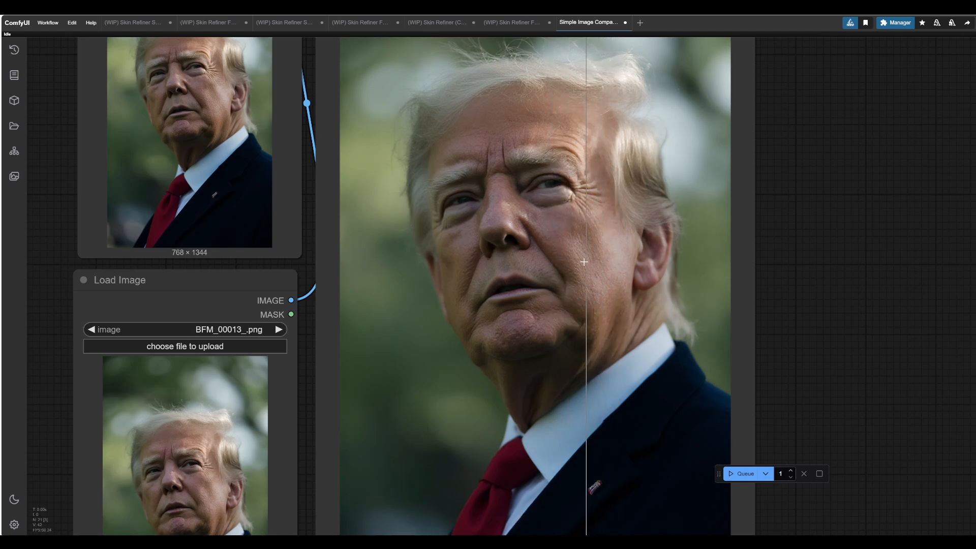
pyautogui.moveTo(583, 261); pyautogui.dragTo(607, 263)
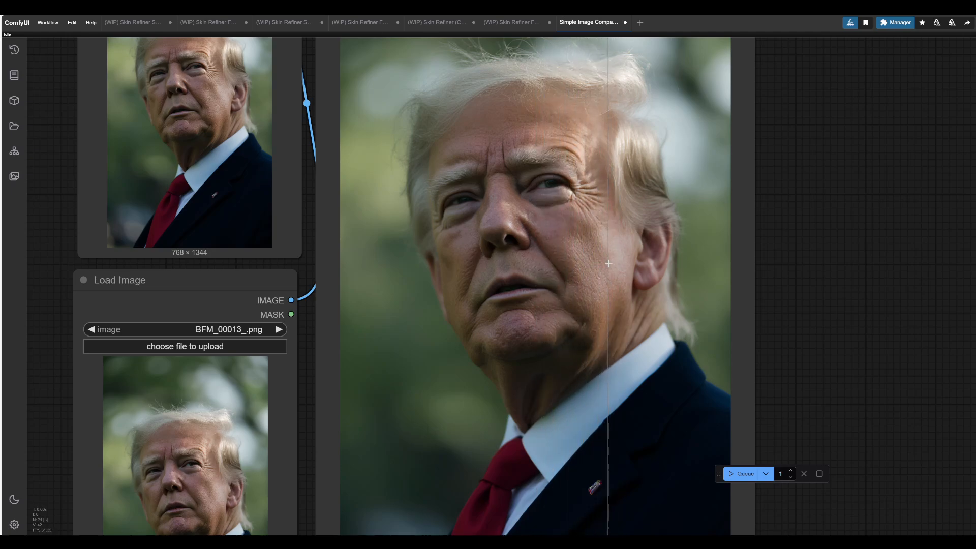
pyautogui.moveTo(607, 263); pyautogui.dragTo(501, 260)
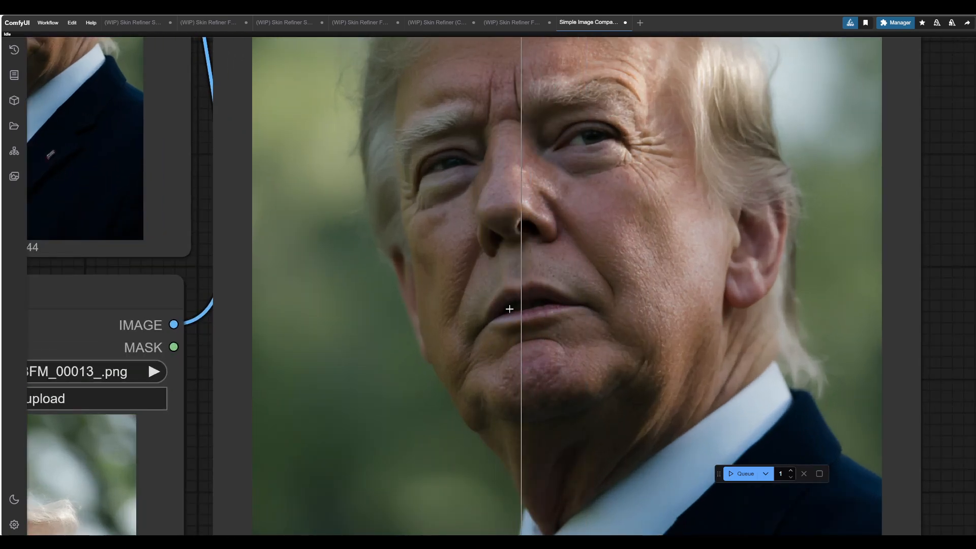
pyautogui.moveTo(520, 309); pyautogui.dragTo(453, 311)
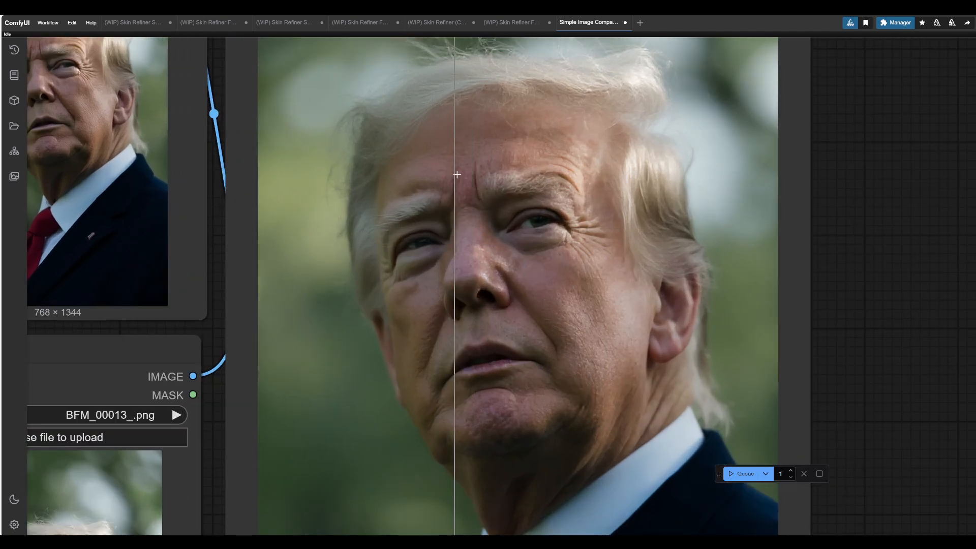
pyautogui.moveTo(455, 174); pyautogui.dragTo(343, 187)
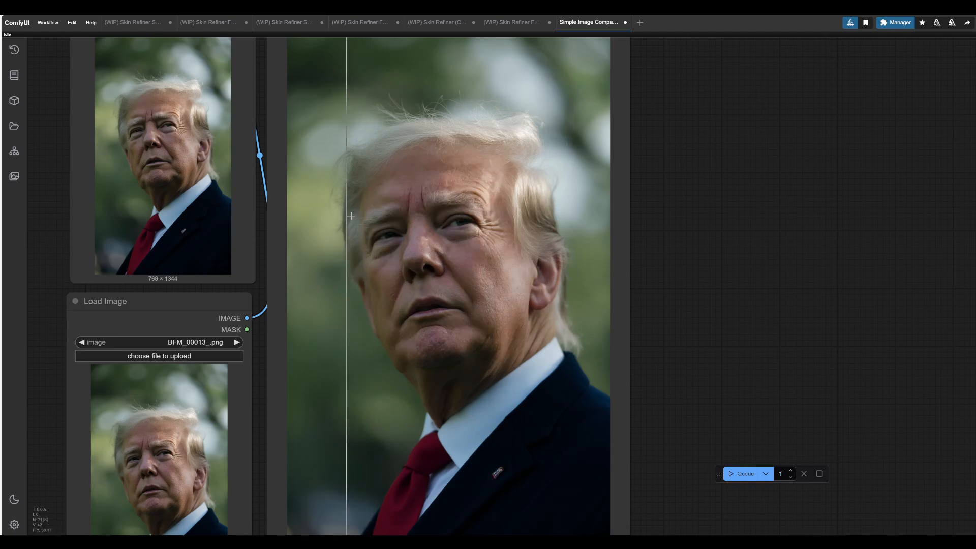
pyautogui.moveTo(346, 215); pyautogui.dragTo(363, 195)
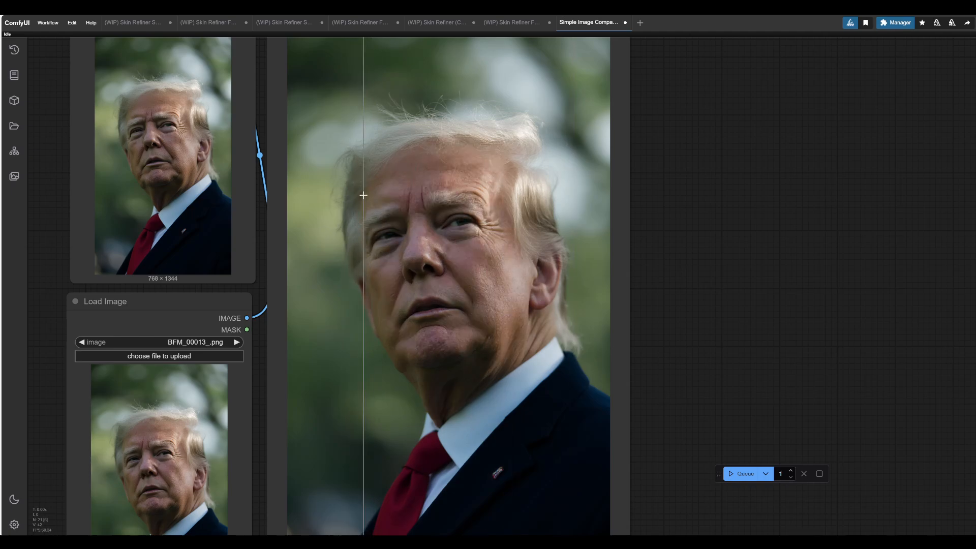
pyautogui.moveTo(364, 195); pyautogui.dragTo(503, 226)
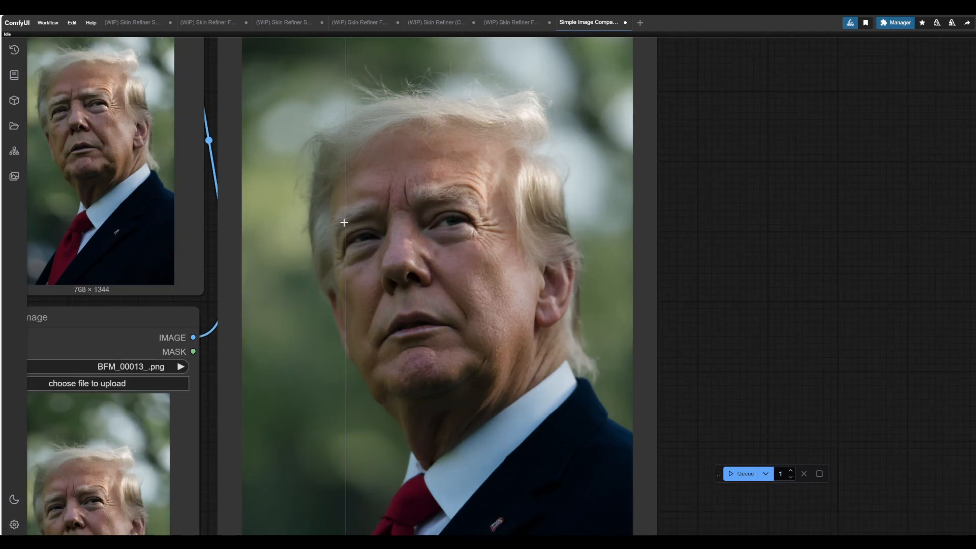
pyautogui.moveTo(346, 223); pyautogui.dragTo(298, 216)
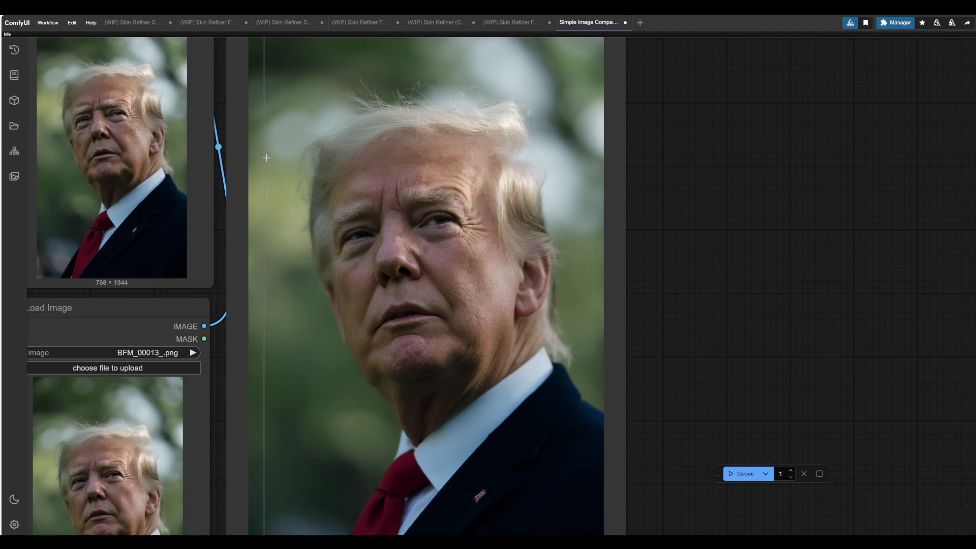
pyautogui.moveTo(266, 158); pyautogui.dragTo(309, 205)
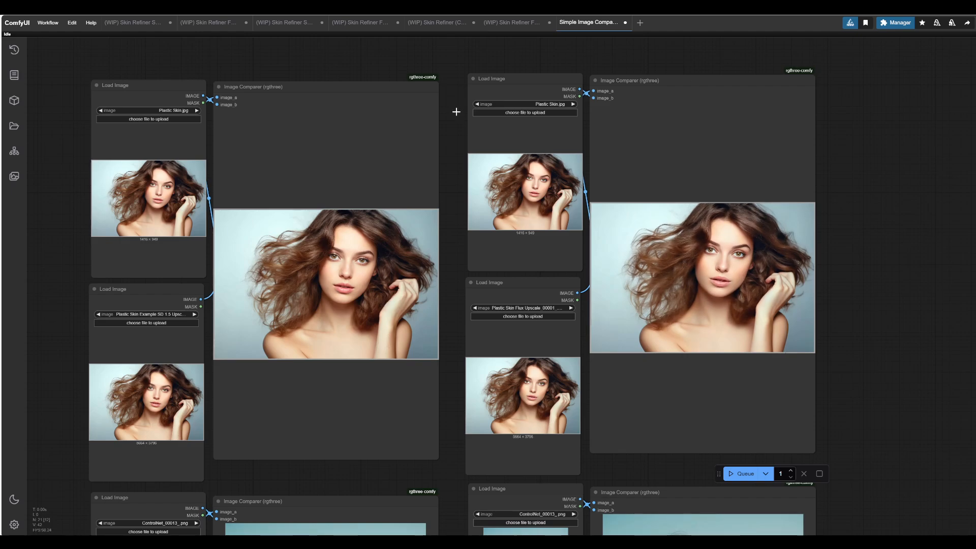
pyautogui.moveTo(440, 78)
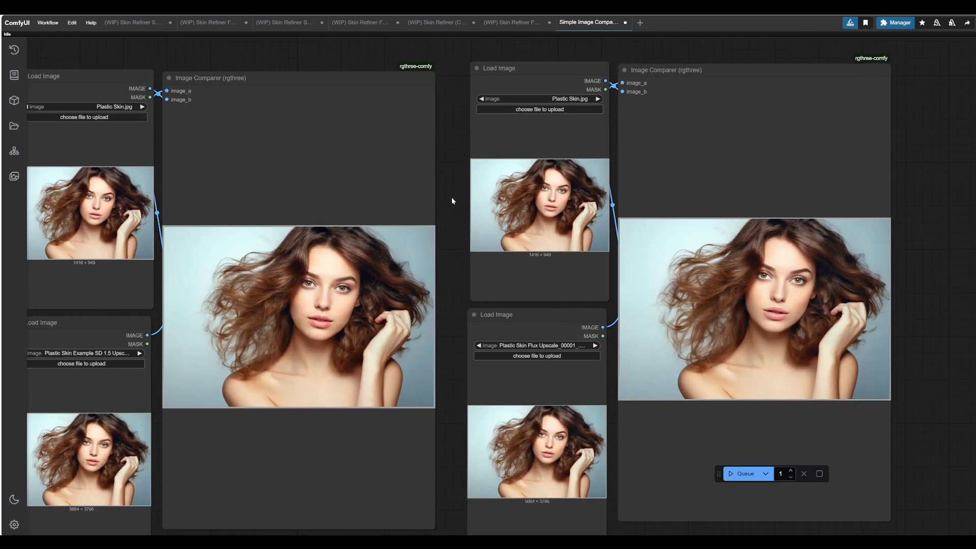
# - Move to the plastic-skin portrait groups and sweep the split over the woman's hair and face
pyautogui.moveTo(452, 200); pyautogui.dragTo(499, 171)
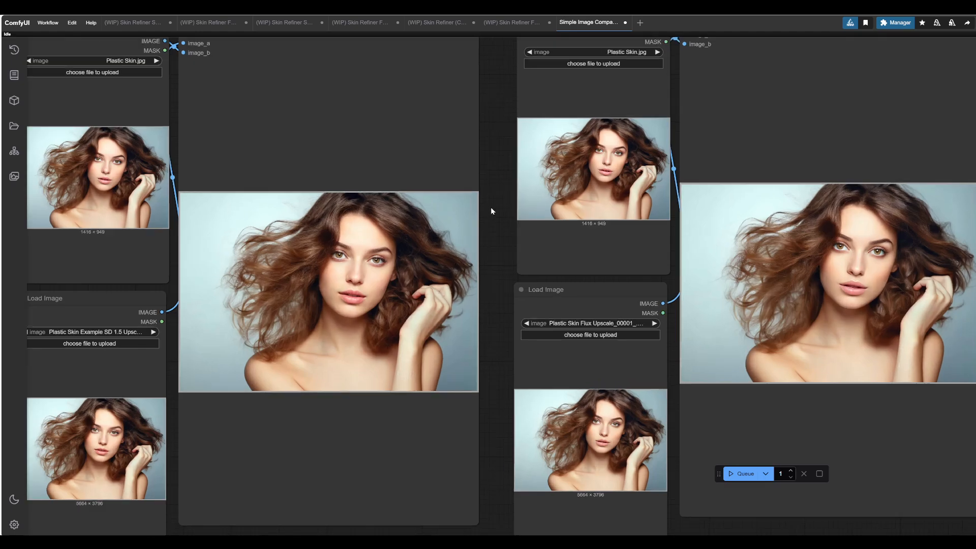
pyautogui.moveTo(492, 212); pyautogui.dragTo(567, 203)
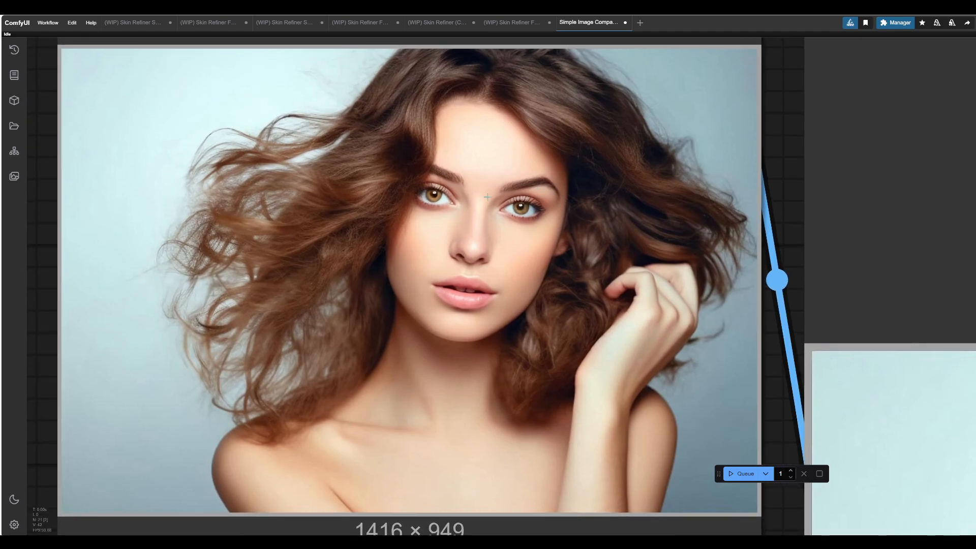
pyautogui.moveTo(565, 211)
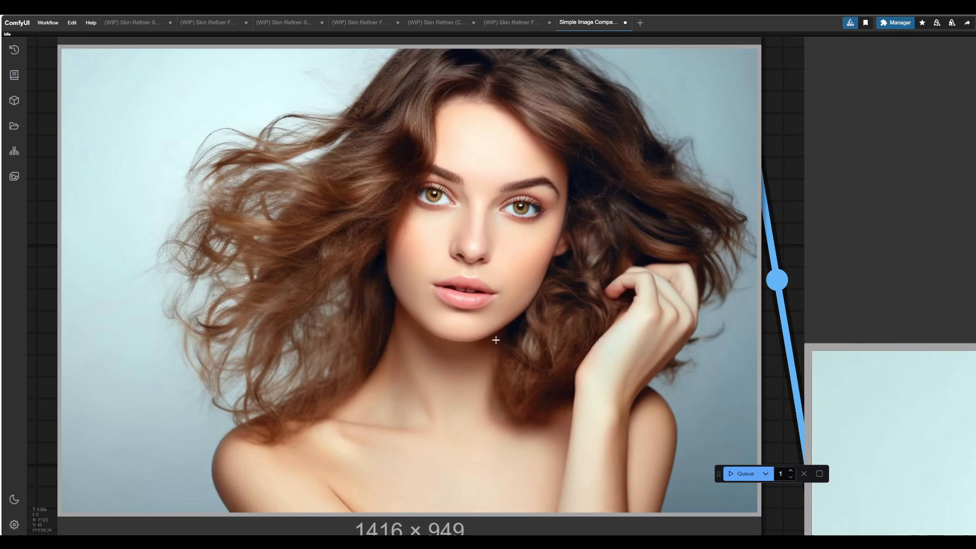
pyautogui.moveTo(345, 362)
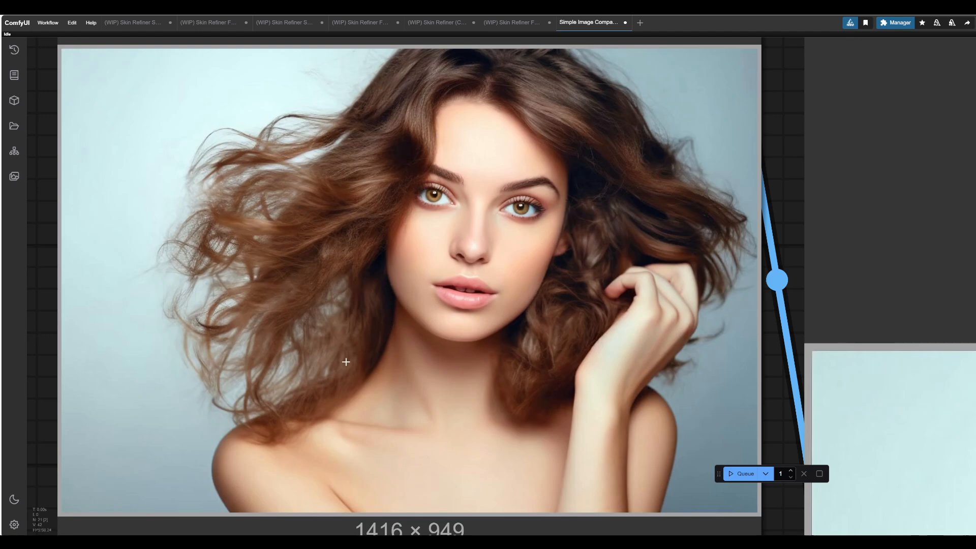
pyautogui.moveTo(445, 135)
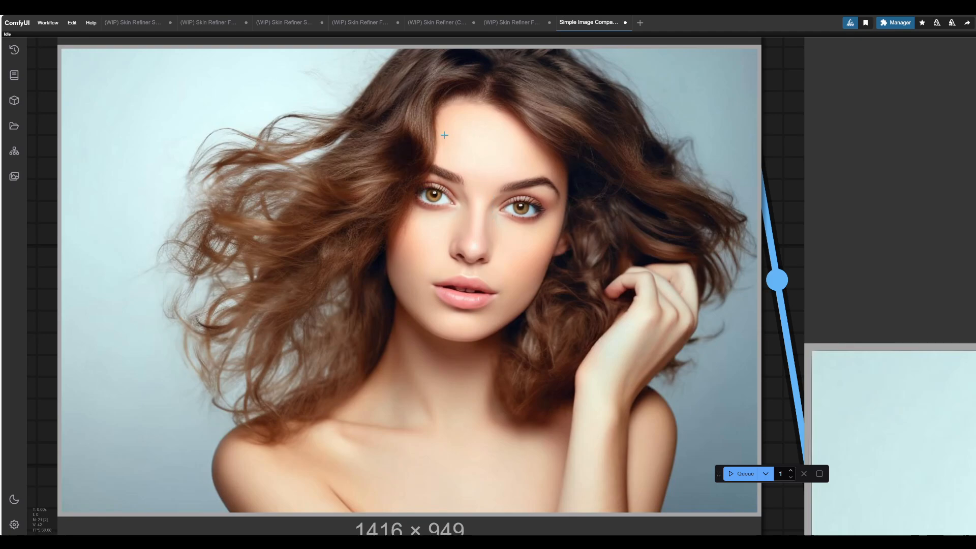
pyautogui.moveTo(338, 337)
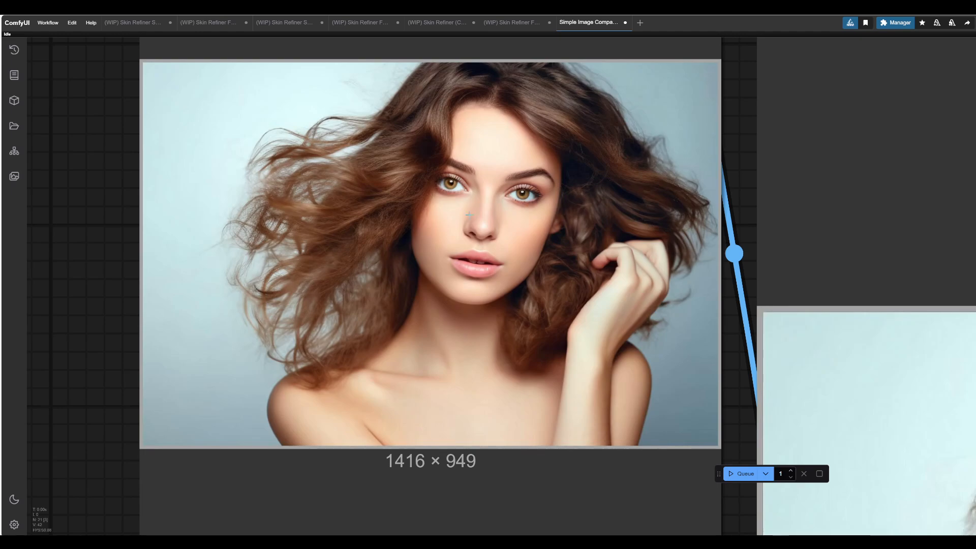
pyautogui.moveTo(579, 203)
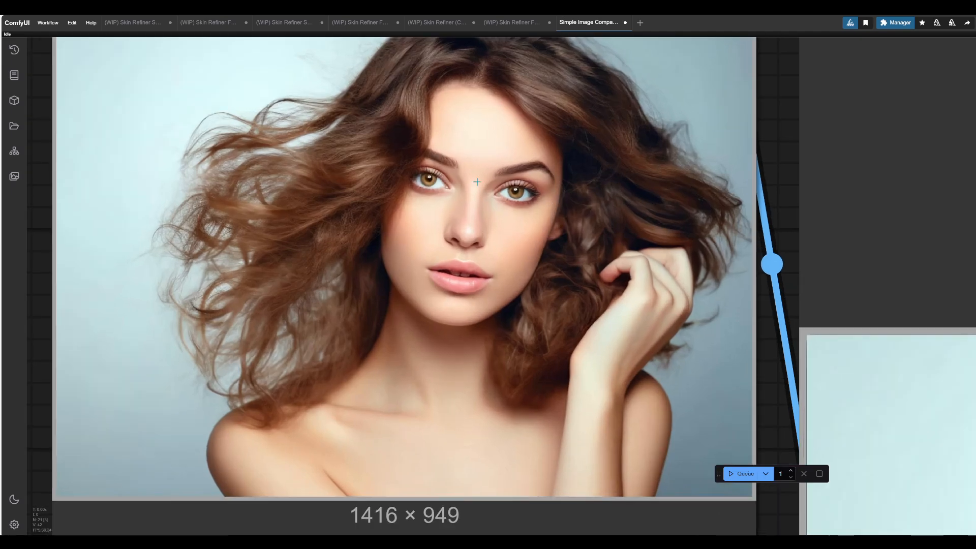
pyautogui.moveTo(540, 166)
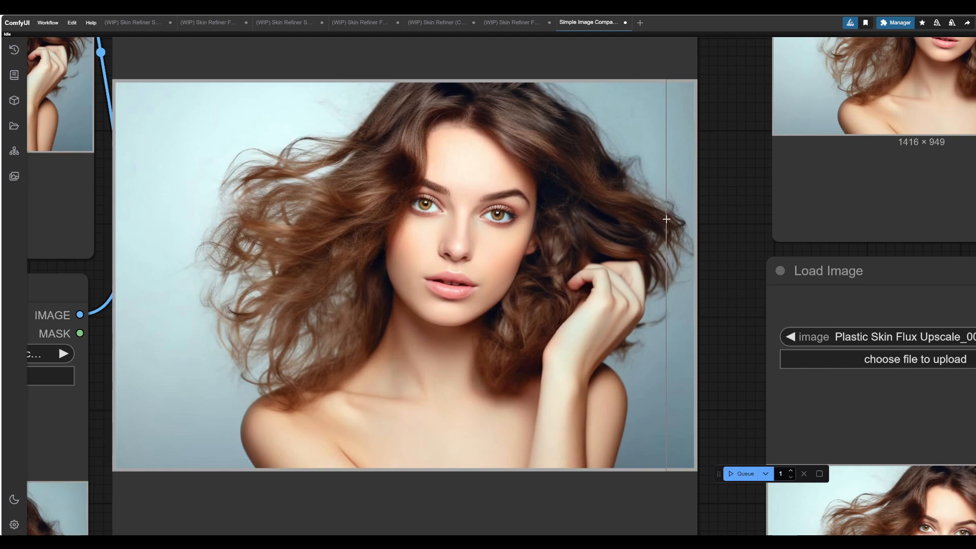
pyautogui.moveTo(666, 219); pyautogui.dragTo(630, 213)
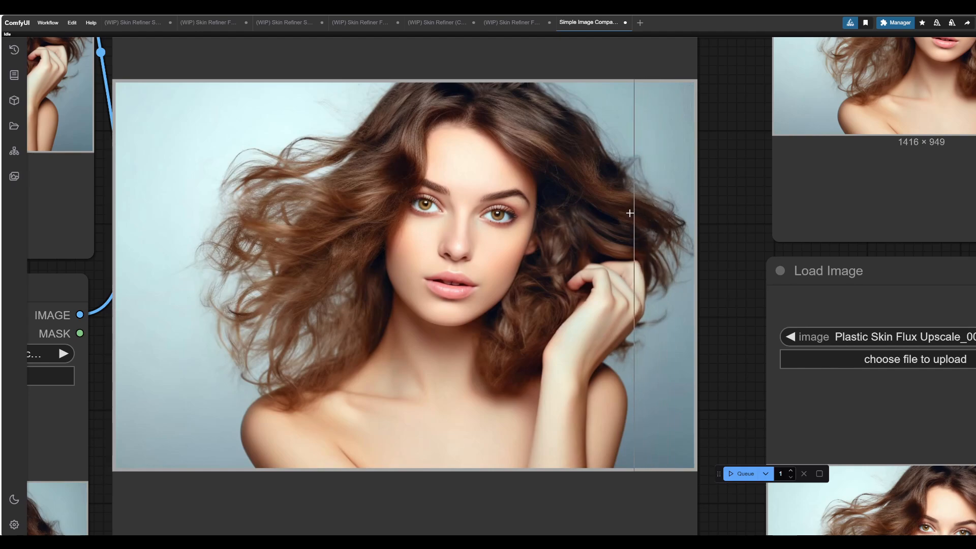
pyautogui.moveTo(628, 213); pyautogui.dragTo(255, 194)
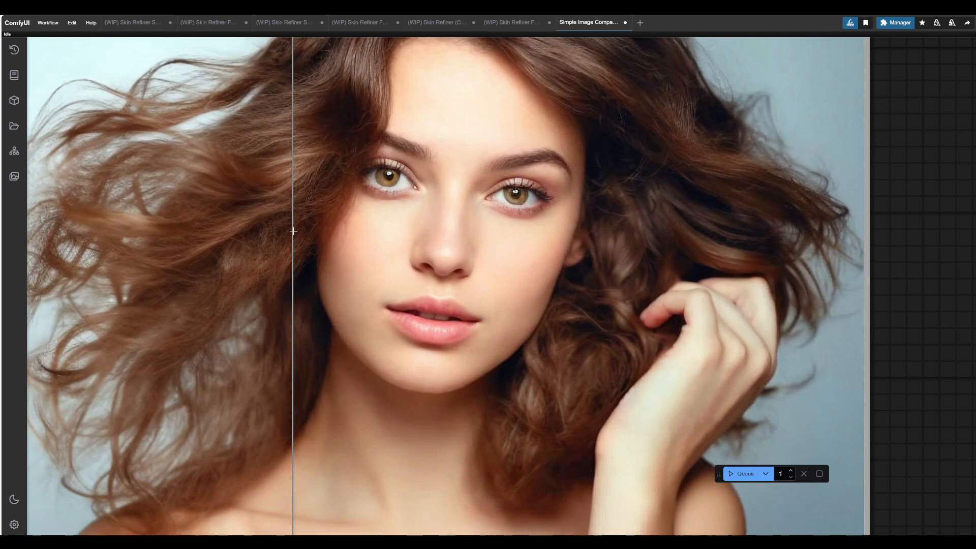
pyautogui.moveTo(293, 232); pyautogui.dragTo(192, 182)
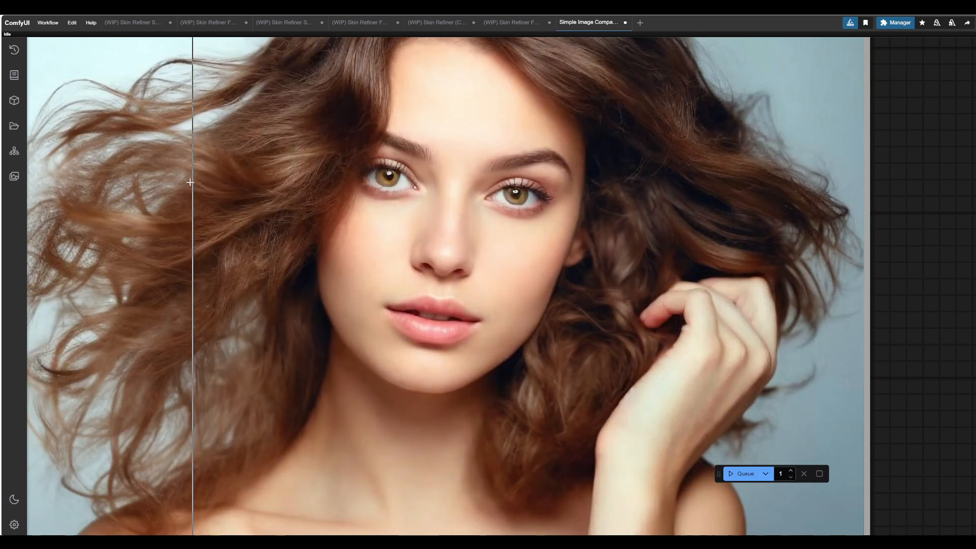
pyautogui.moveTo(192, 182); pyautogui.dragTo(487, 168)
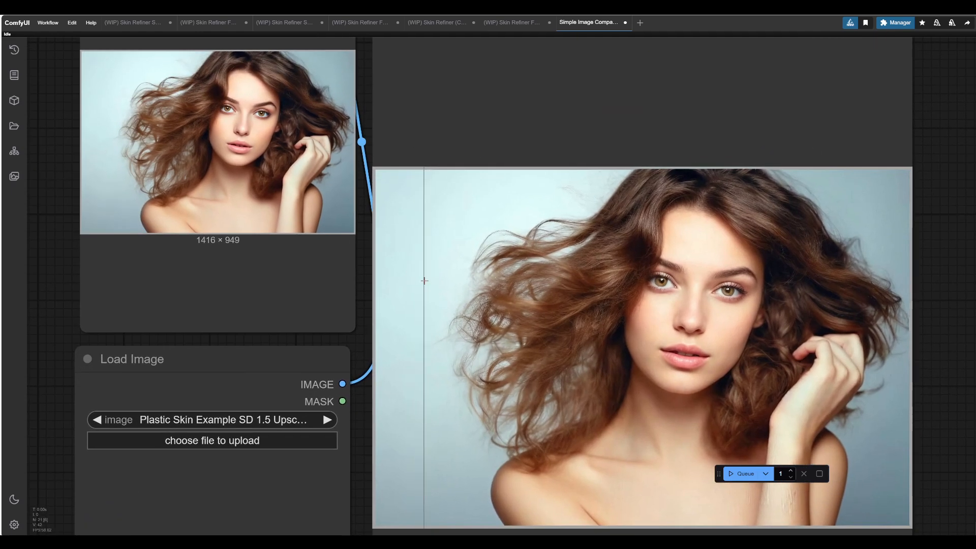
# - Inspect the Flux and SD 1.5 upscale comparisons up close, sliding the split over cheek and hair
pyautogui.moveTo(424, 280); pyautogui.dragTo(433, 277)
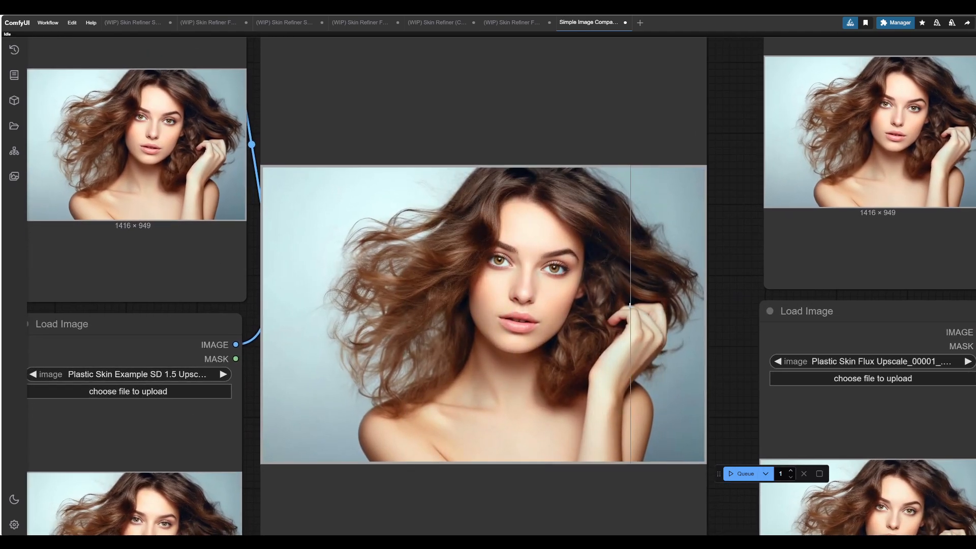
pyautogui.moveTo(628, 305); pyautogui.dragTo(498, 318)
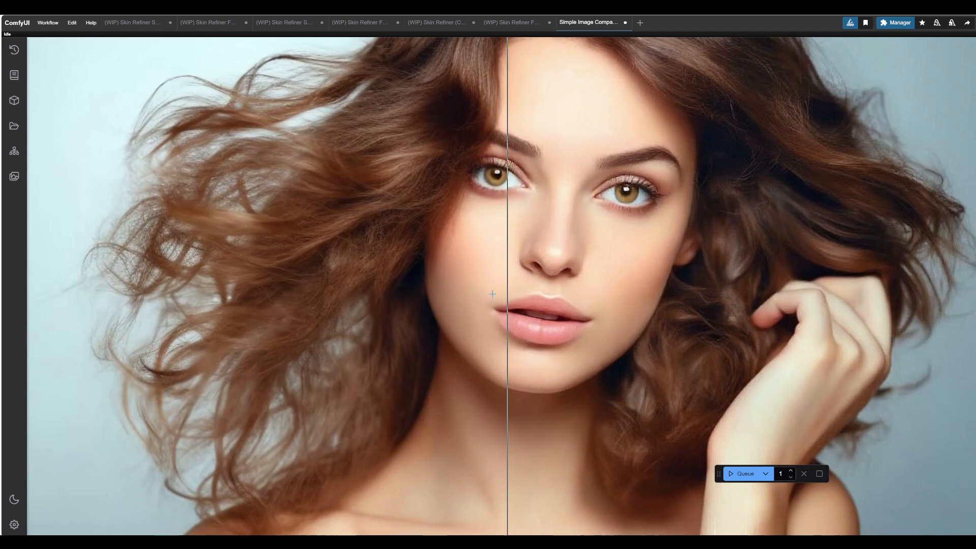
pyautogui.scroll(-3)
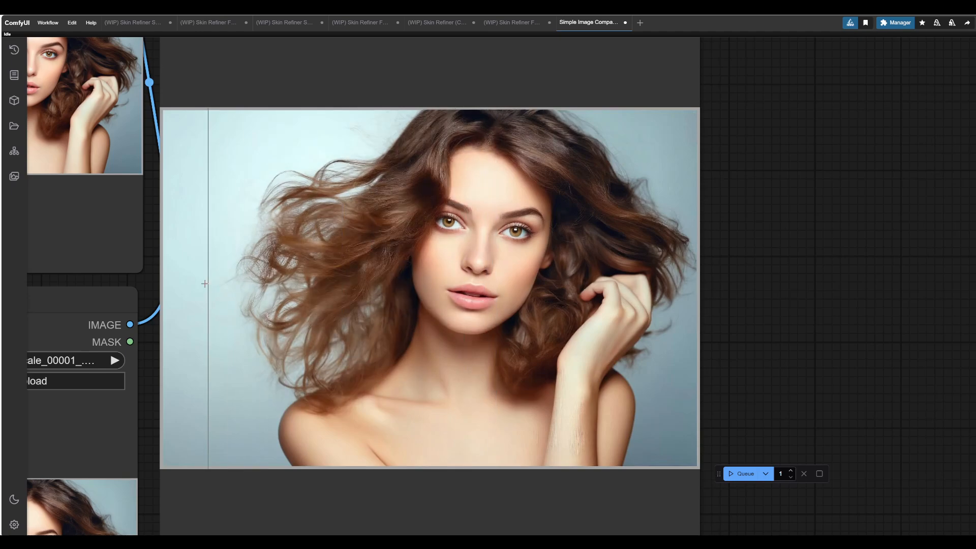
pyautogui.moveTo(205, 283); pyautogui.dragTo(451, 284)
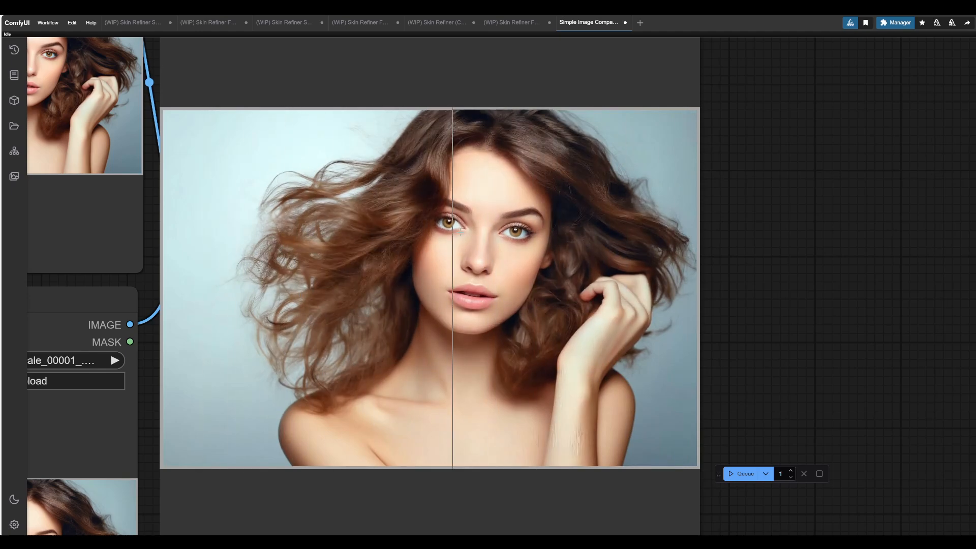
pyautogui.moveTo(452, 273); pyautogui.dragTo(566, 274)
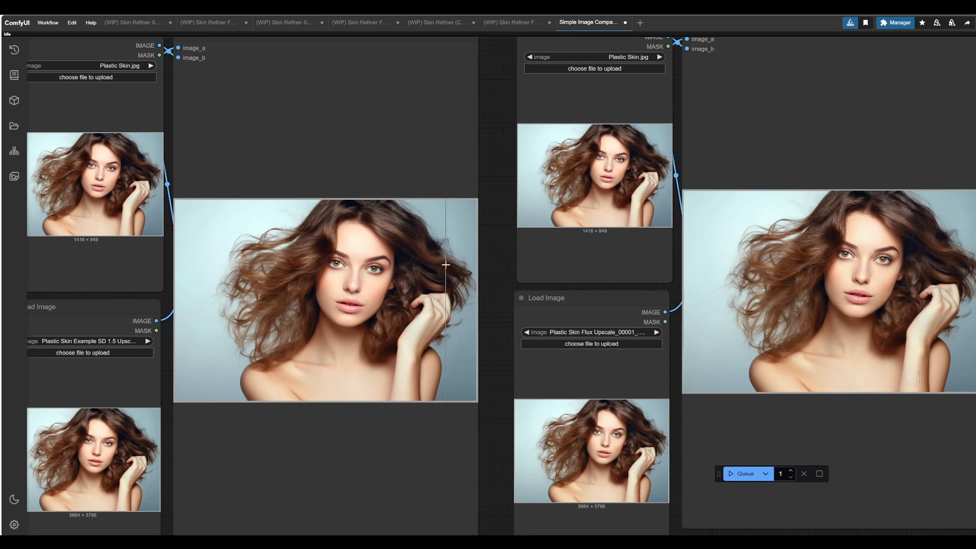
pyautogui.moveTo(445, 265); pyautogui.dragTo(352, 265)
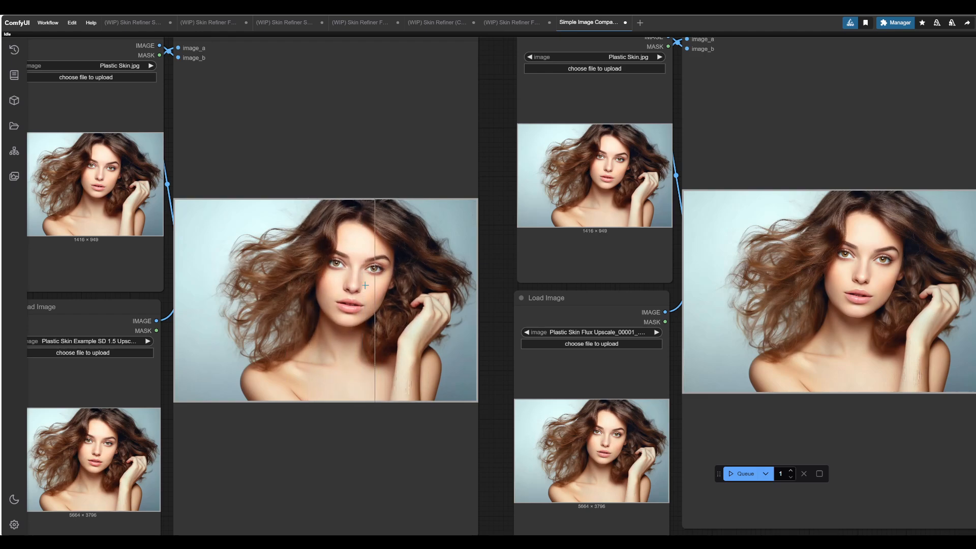
pyautogui.moveTo(375, 285); pyautogui.dragTo(304, 276)
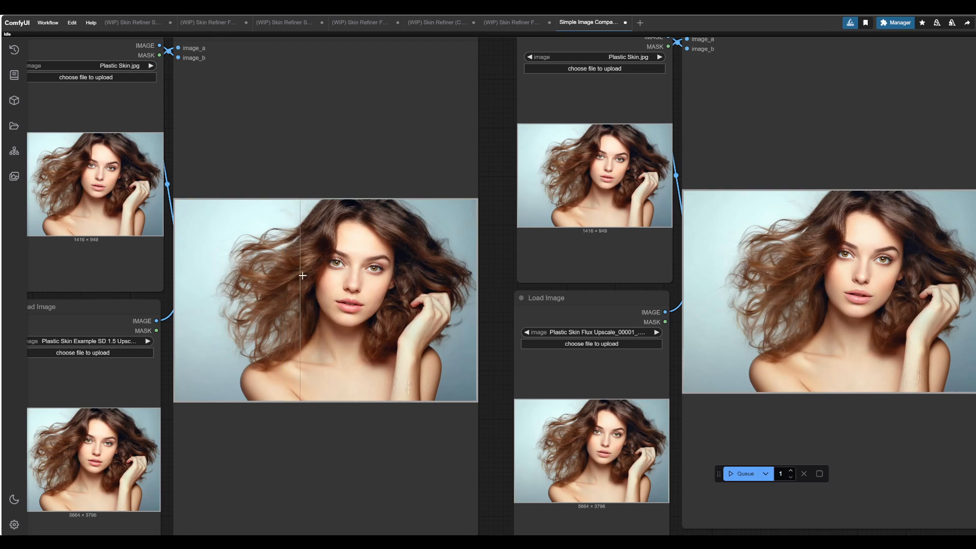
pyautogui.moveTo(302, 276); pyautogui.dragTo(317, 282)
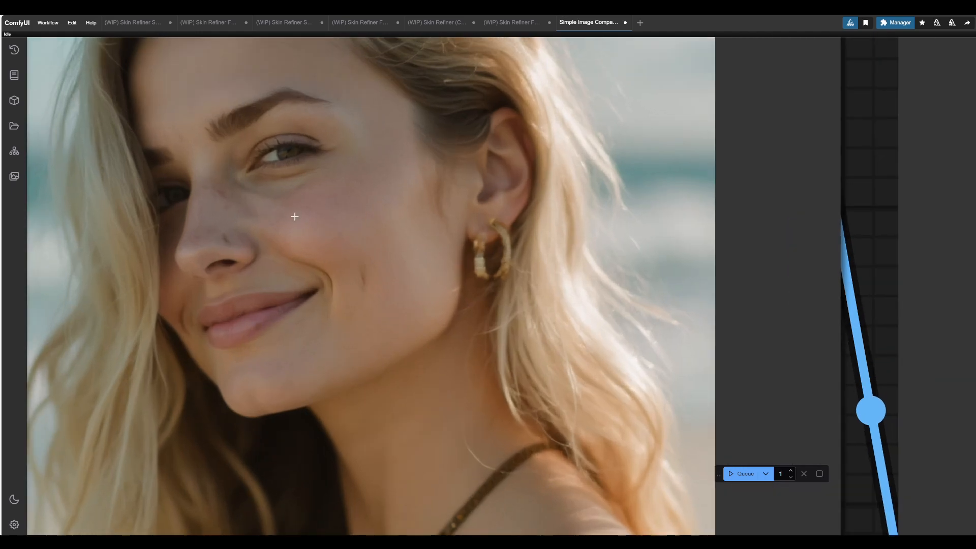
pyautogui.moveTo(220, 218)
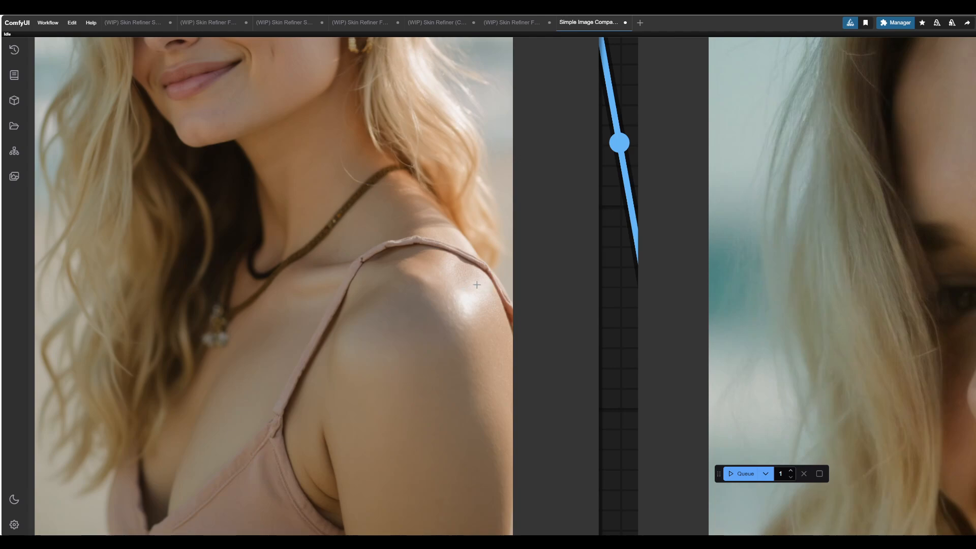
pyautogui.moveTo(467, 260)
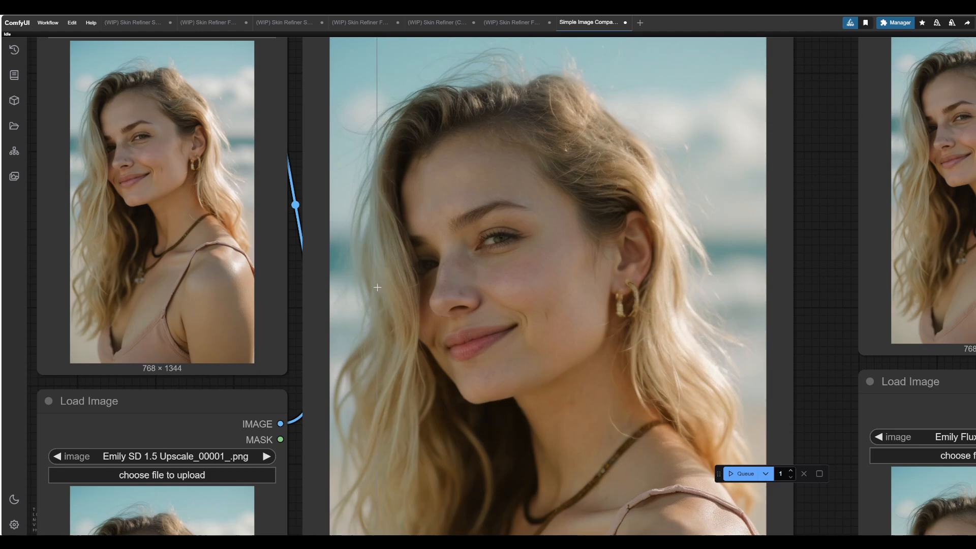
# - Compare base and upscaled skin around the cheek, nose, eye, forehead and hairline
pyautogui.moveTo(376, 287); pyautogui.dragTo(513, 266)
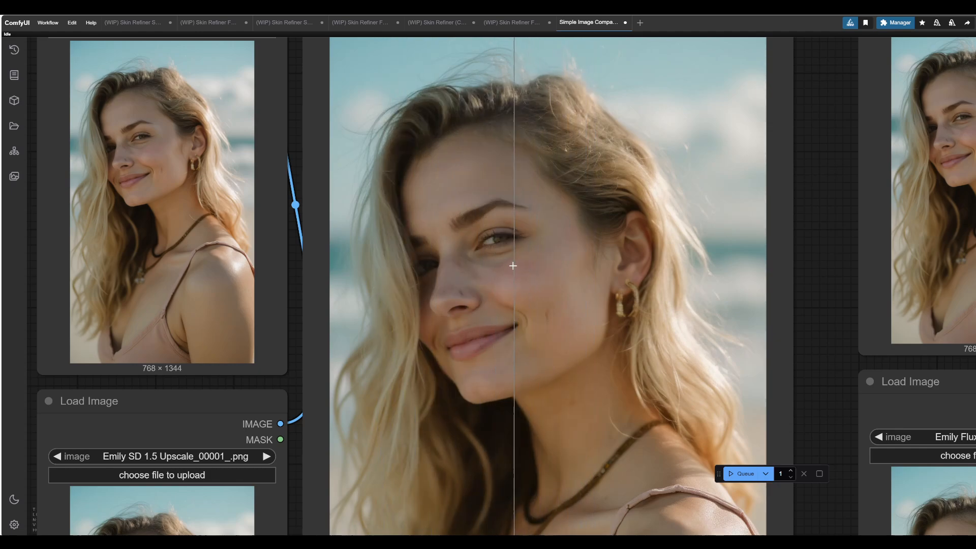
pyautogui.moveTo(514, 265); pyautogui.dragTo(403, 245)
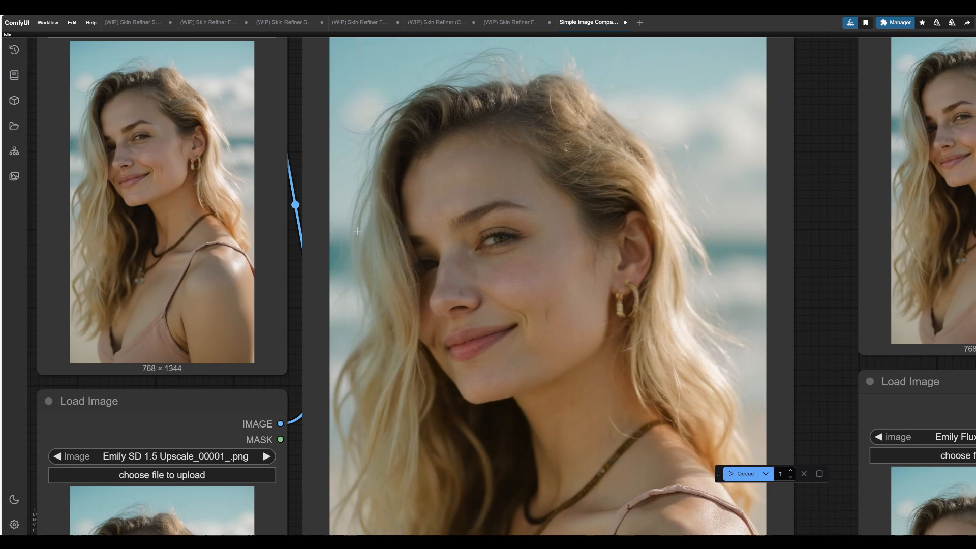
pyautogui.moveTo(357, 231); pyautogui.dragTo(439, 228)
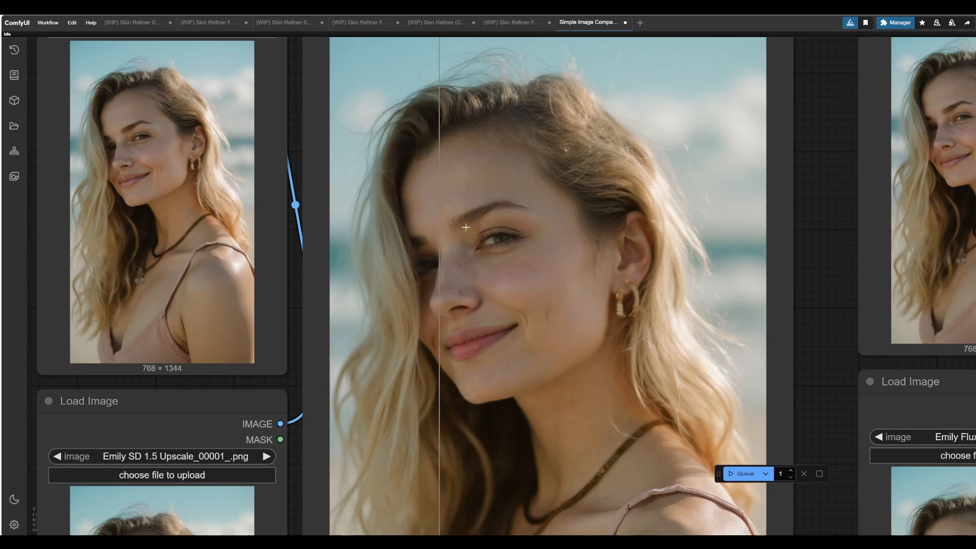
pyautogui.moveTo(439, 227); pyautogui.dragTo(384, 207)
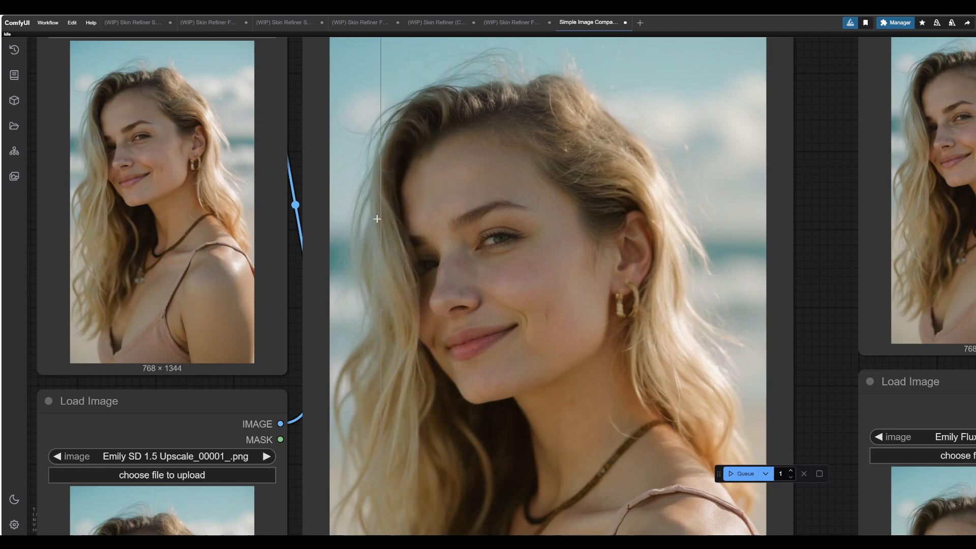
pyautogui.moveTo(376, 220); pyautogui.dragTo(429, 222)
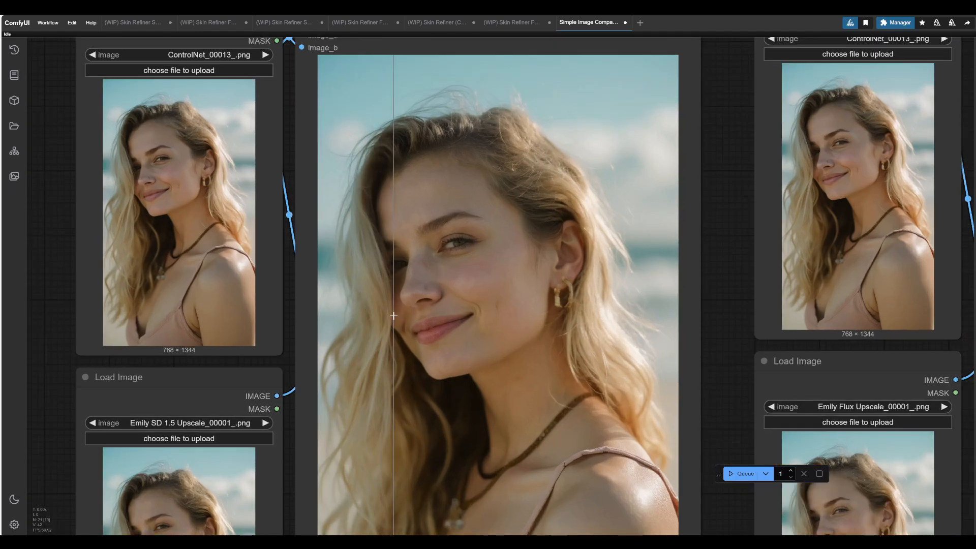
pyautogui.moveTo(394, 316); pyautogui.dragTo(482, 324)
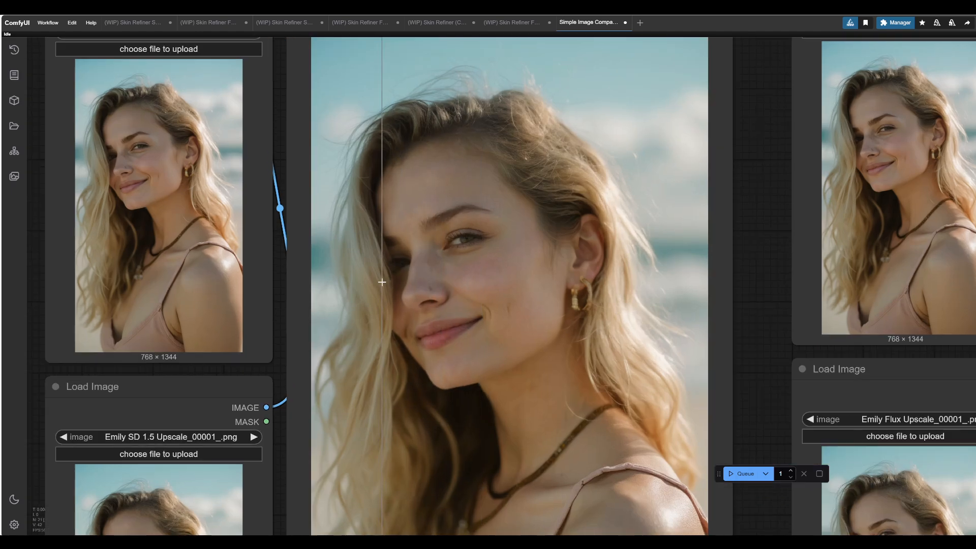
pyautogui.moveTo(382, 282); pyautogui.dragTo(482, 279)
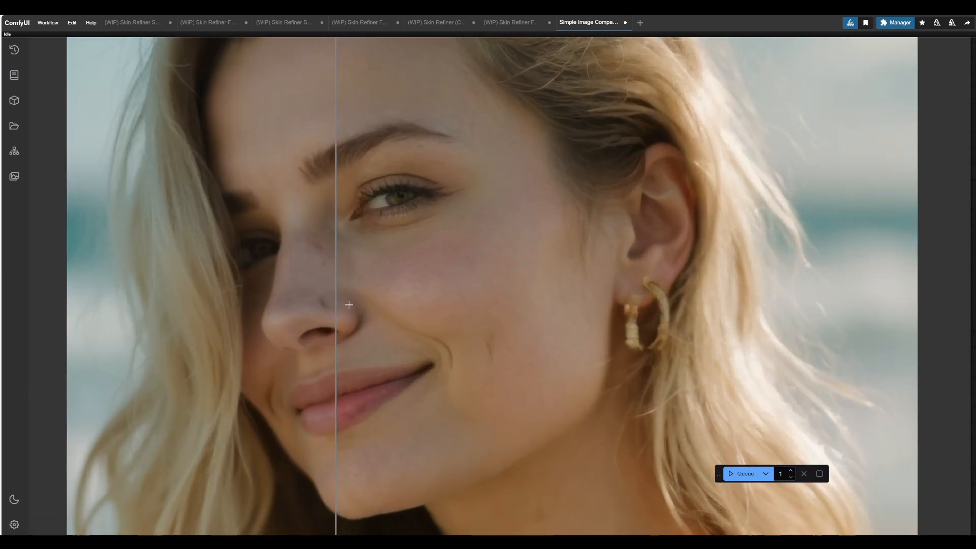
# - Compare the base and SD 1.5 upscale across the face and the shoulder skin texture in detail
pyautogui.moveTo(349, 305); pyautogui.dragTo(424, 297)
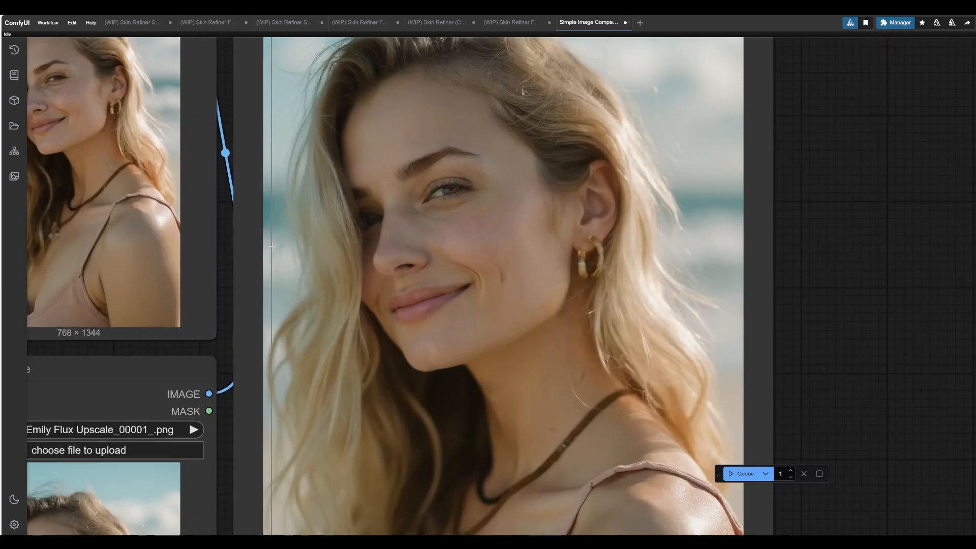
pyautogui.scroll(-3)
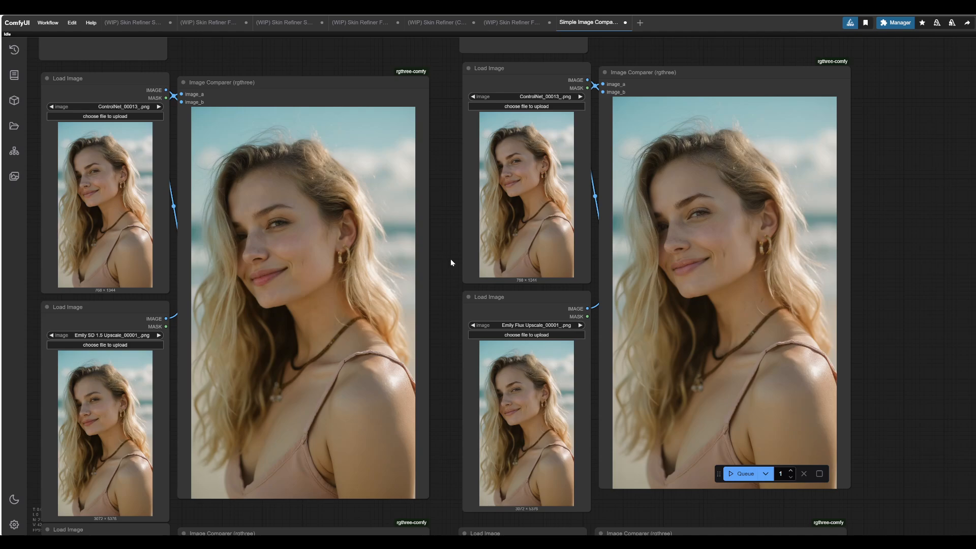
pyautogui.moveTo(460, 261)
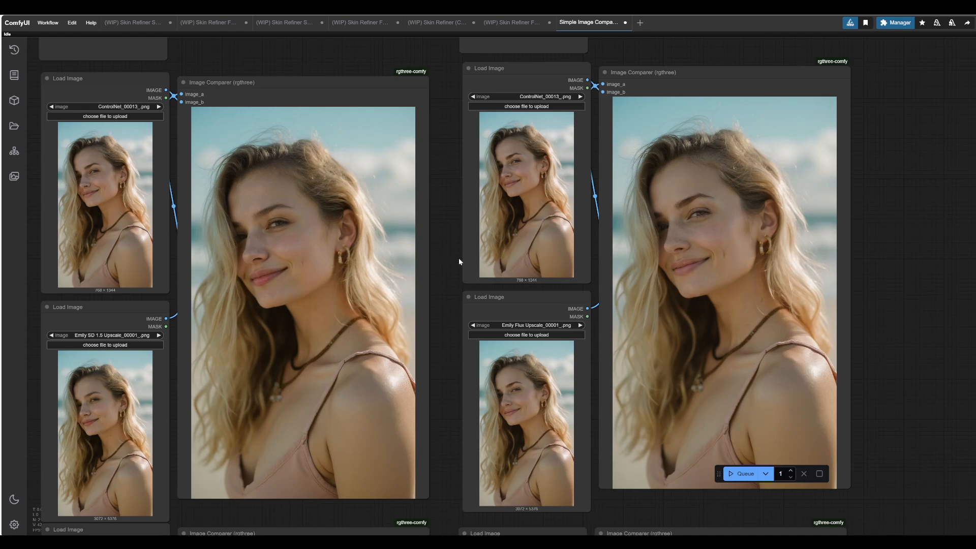
pyautogui.moveTo(449, 249)
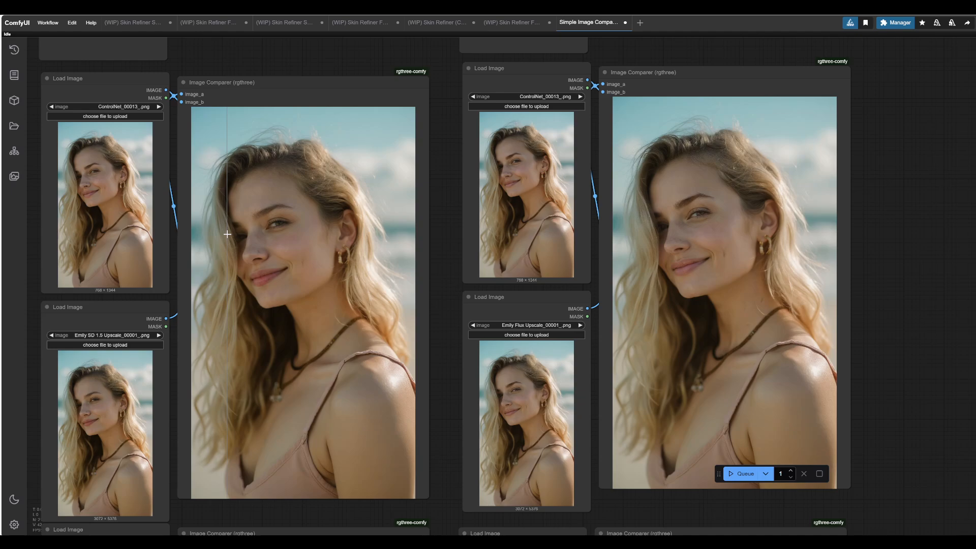
pyautogui.moveTo(227, 234); pyautogui.dragTo(243, 237)
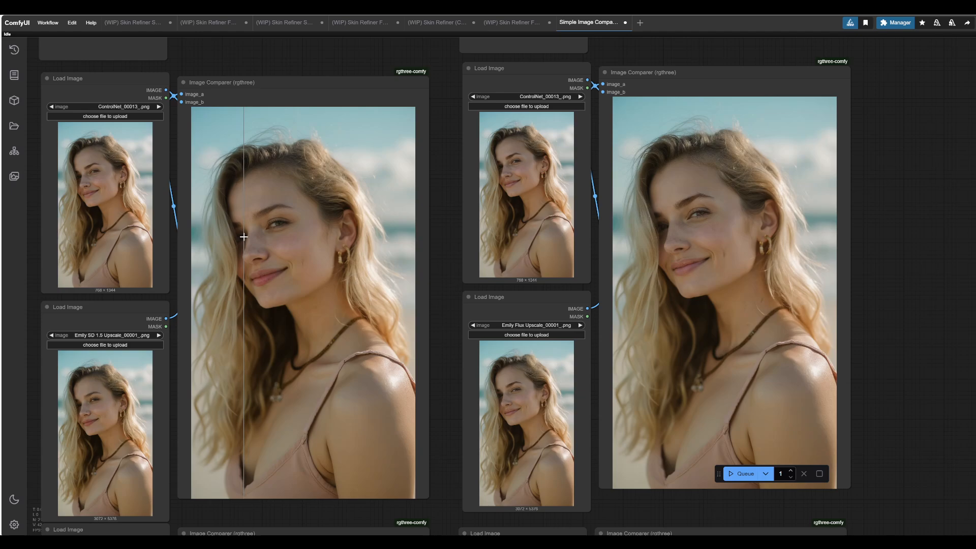
pyautogui.moveTo(243, 237); pyautogui.dragTo(234, 266)
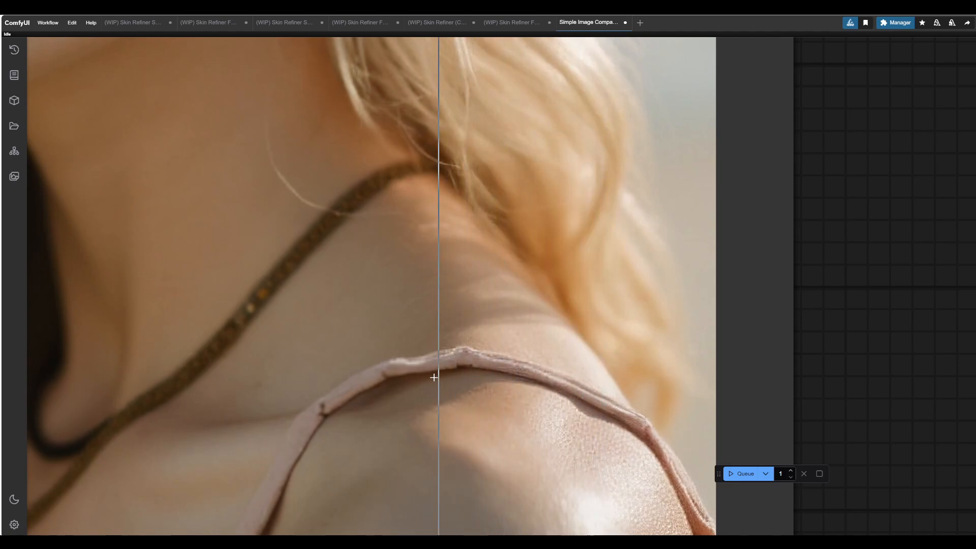
pyautogui.moveTo(436, 376); pyautogui.dragTo(351, 145)
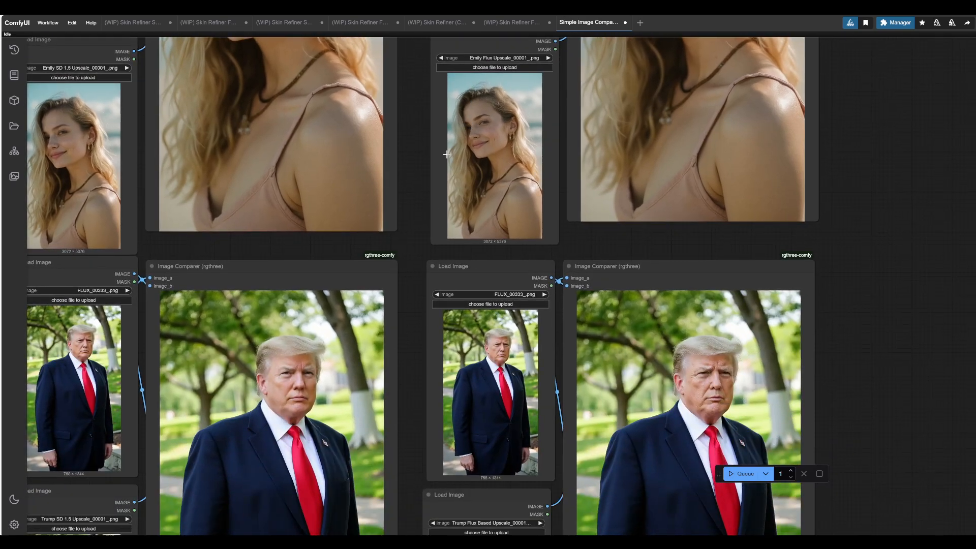
pyautogui.scroll(-3)
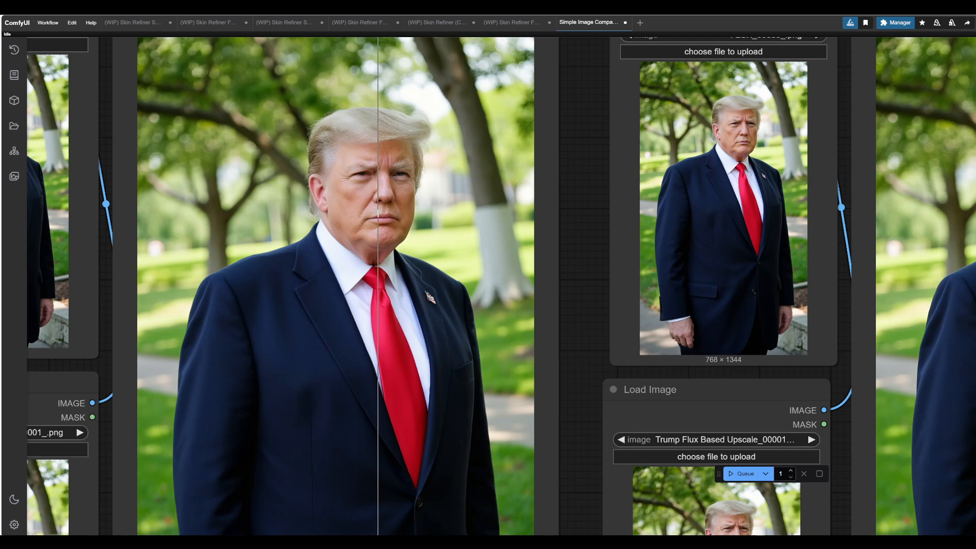
# - Compare the suited man's base and upscaled face up close, then pull back to the loaded FLUX_00333_.png portrait
pyautogui.moveTo(378, 215); pyautogui.dragTo(356, 215)
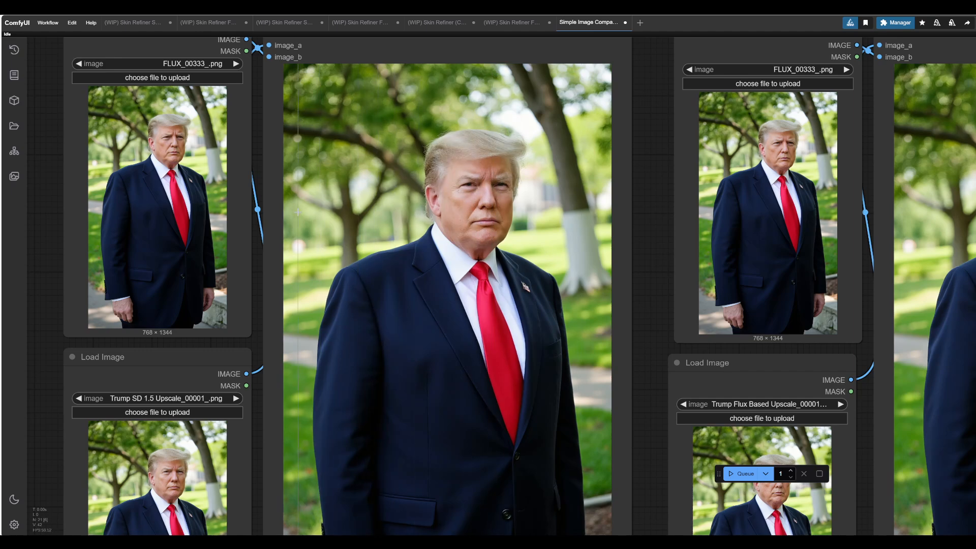
pyautogui.moveTo(437, 249); pyautogui.dragTo(399, 221)
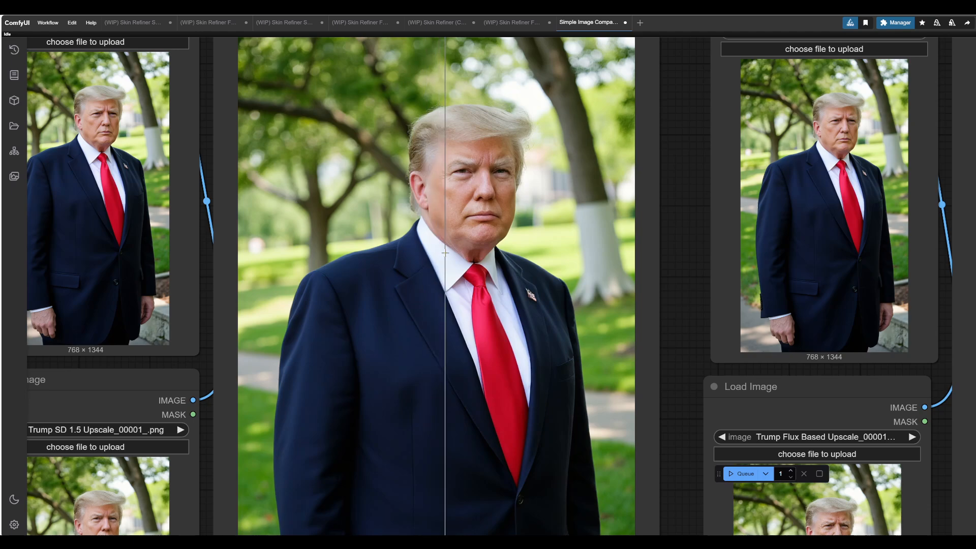
pyautogui.moveTo(445, 252); pyautogui.dragTo(509, 275)
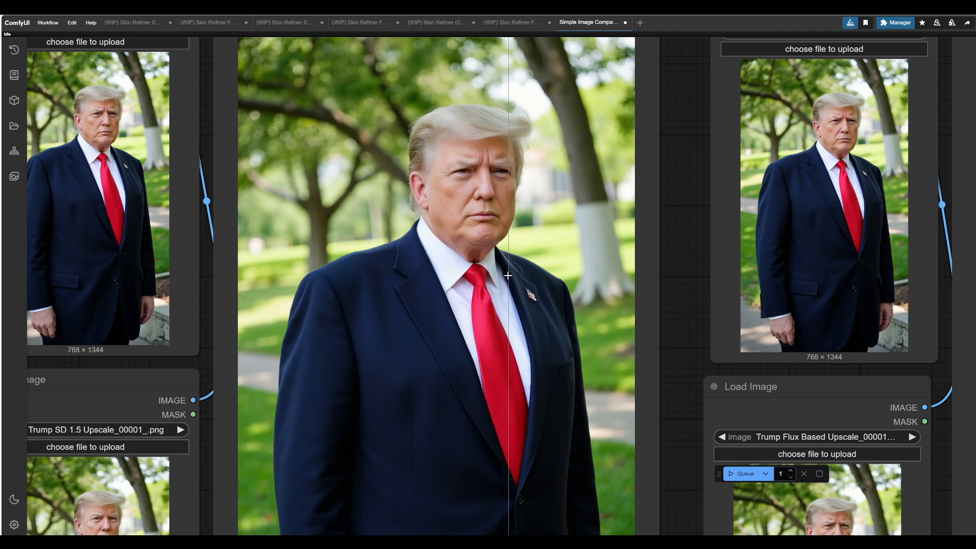
pyautogui.moveTo(508, 275); pyautogui.dragTo(539, 281)
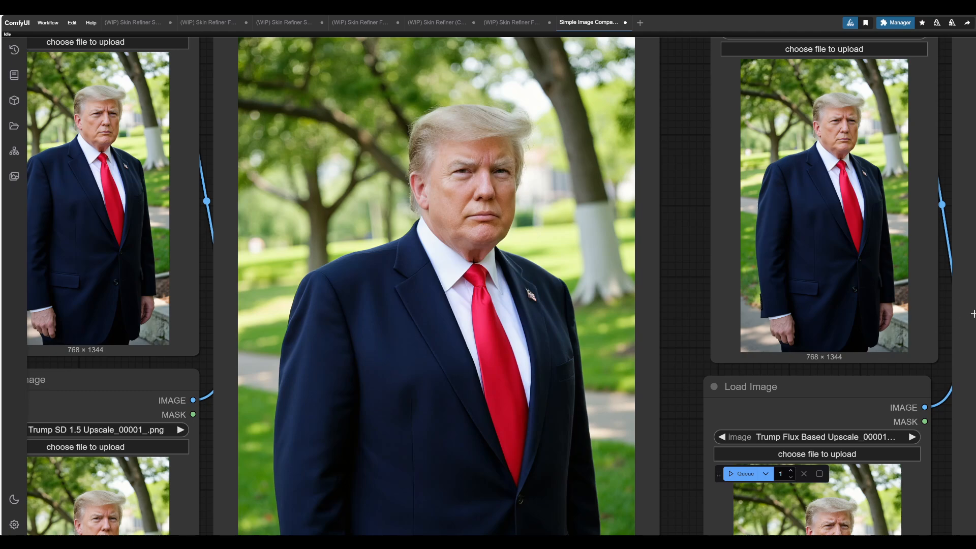
pyautogui.moveTo(967, 250)
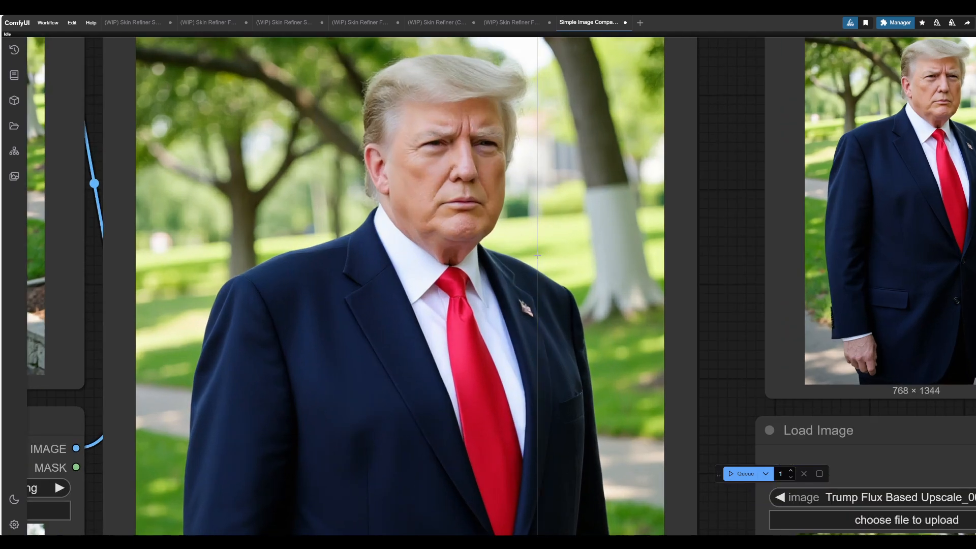
pyautogui.moveTo(537, 257); pyautogui.dragTo(498, 261)
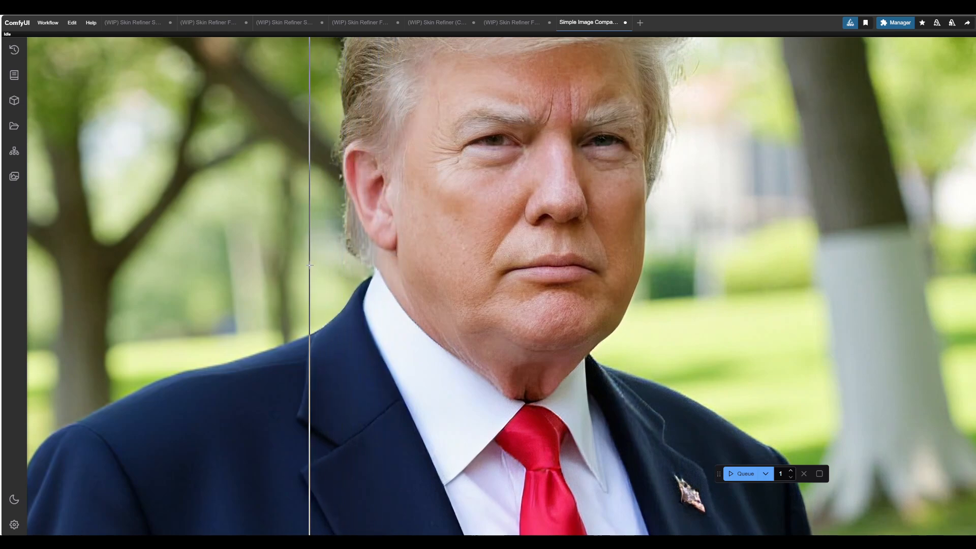
pyautogui.moveTo(309, 265); pyautogui.dragTo(324, 199)
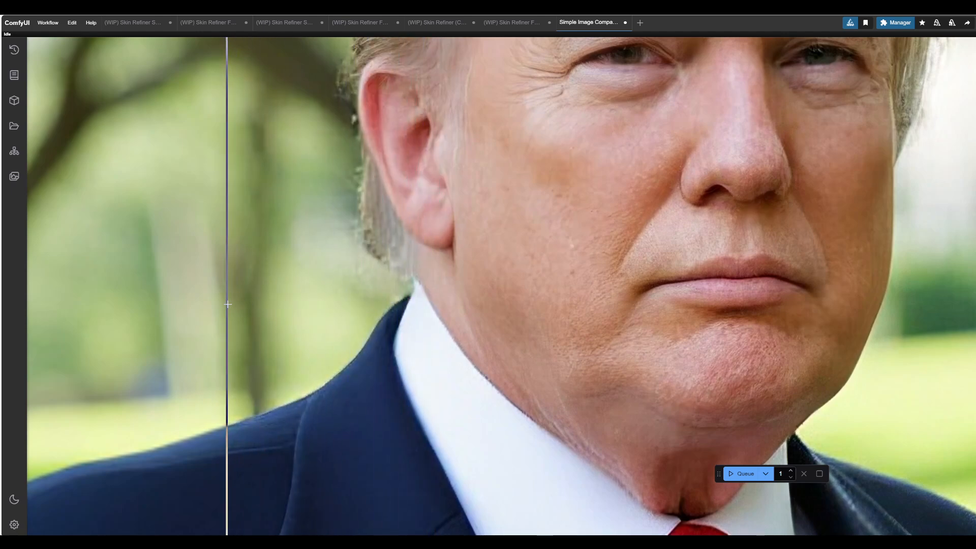
pyautogui.moveTo(226, 304); pyautogui.dragTo(340, 257)
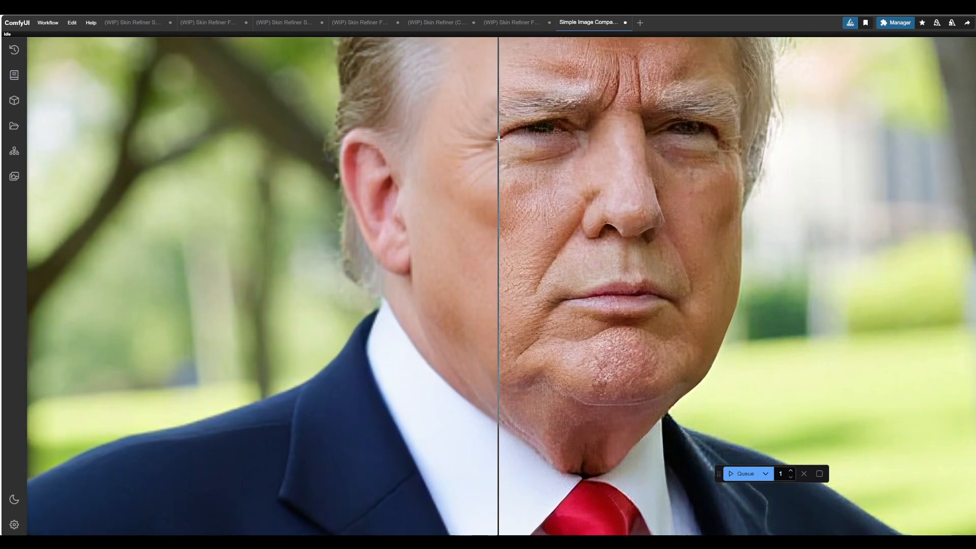
pyautogui.moveTo(498, 139); pyautogui.dragTo(688, 154)
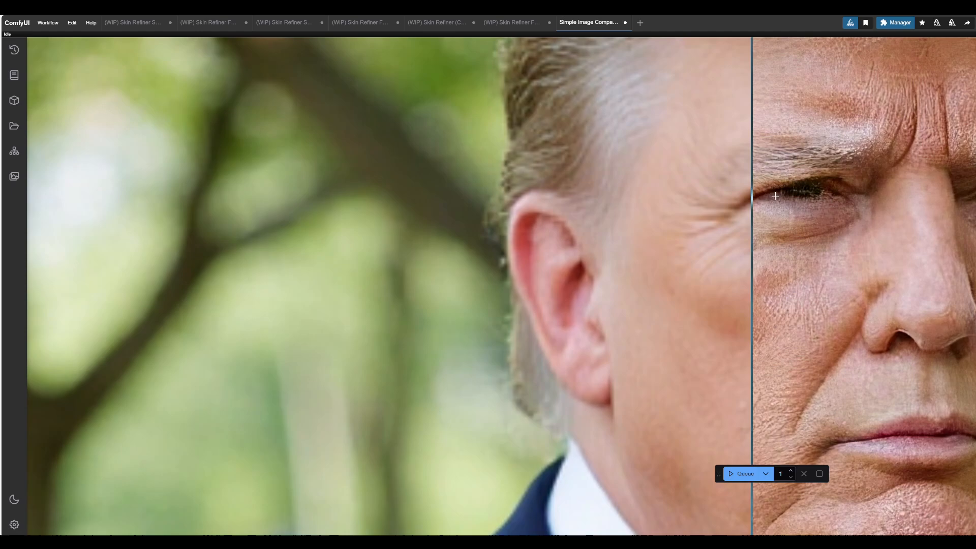
pyautogui.moveTo(751, 197); pyautogui.dragTo(706, 209)
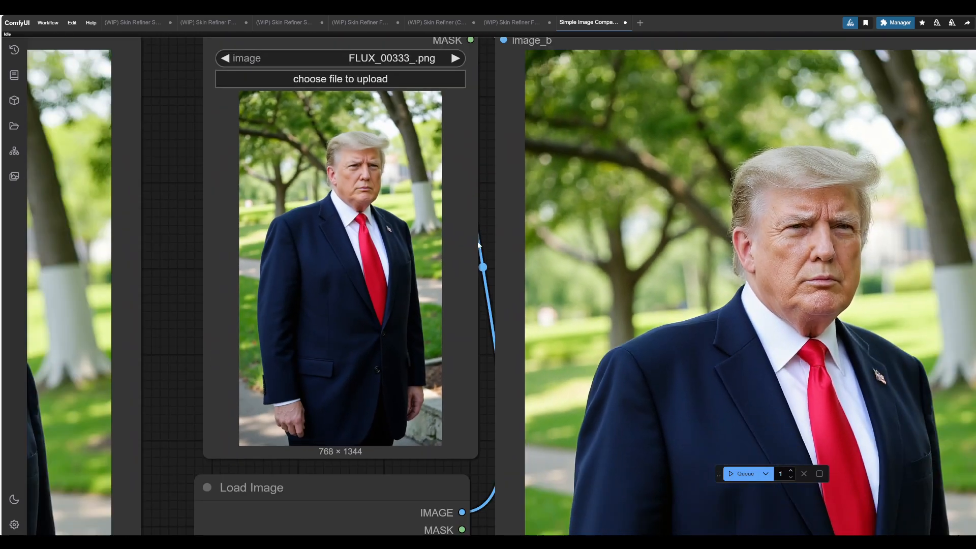
# - Switch to the SD 1.5 skin refiner workflow and bring the blonde woman's loaded portrait and mask preview into view
pyautogui.click(284, 22)
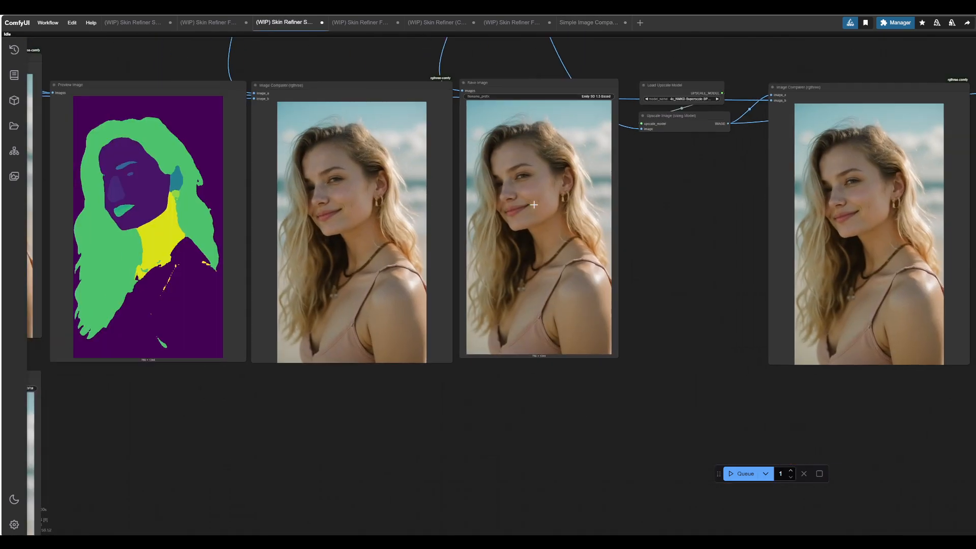
pyautogui.moveTo(534, 206); pyautogui.dragTo(261, 291)
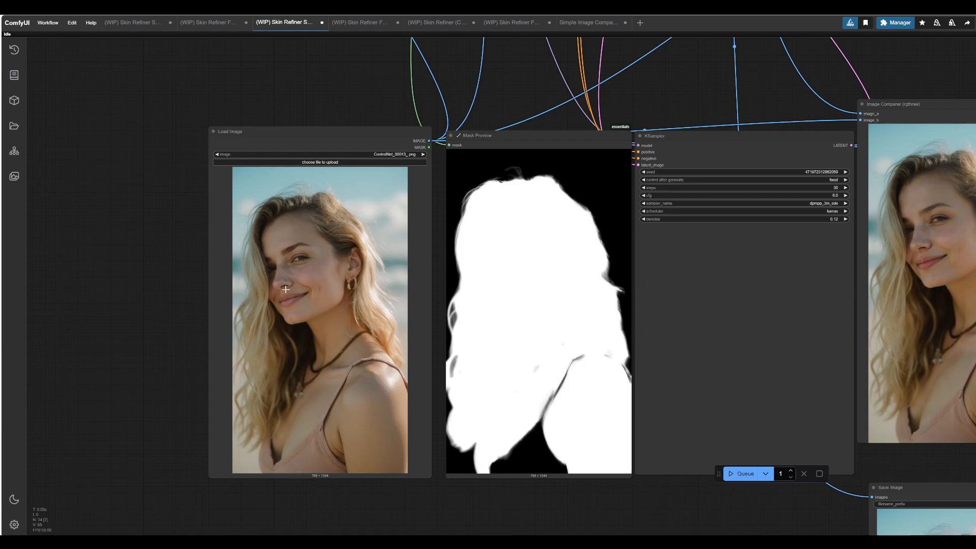
pyautogui.moveTo(291, 268)
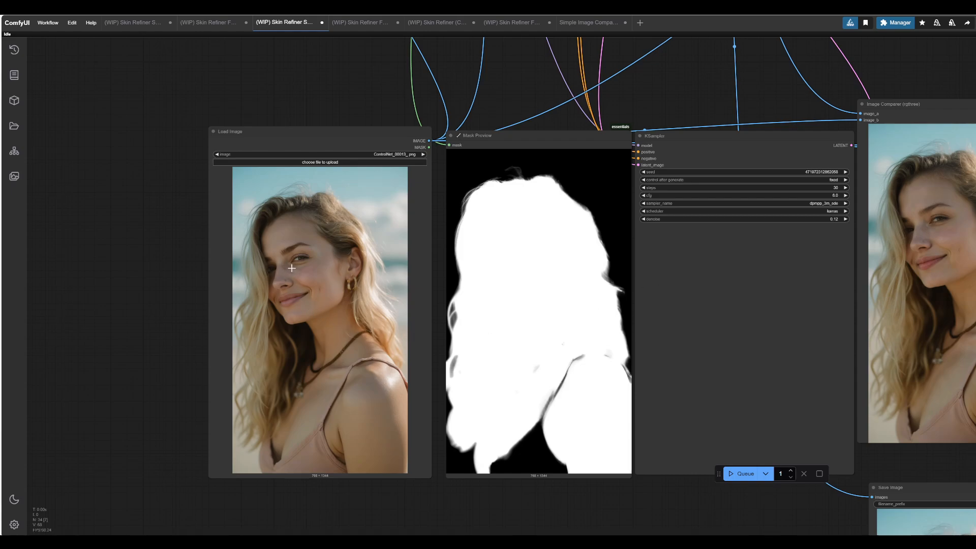
pyautogui.moveTo(277, 259)
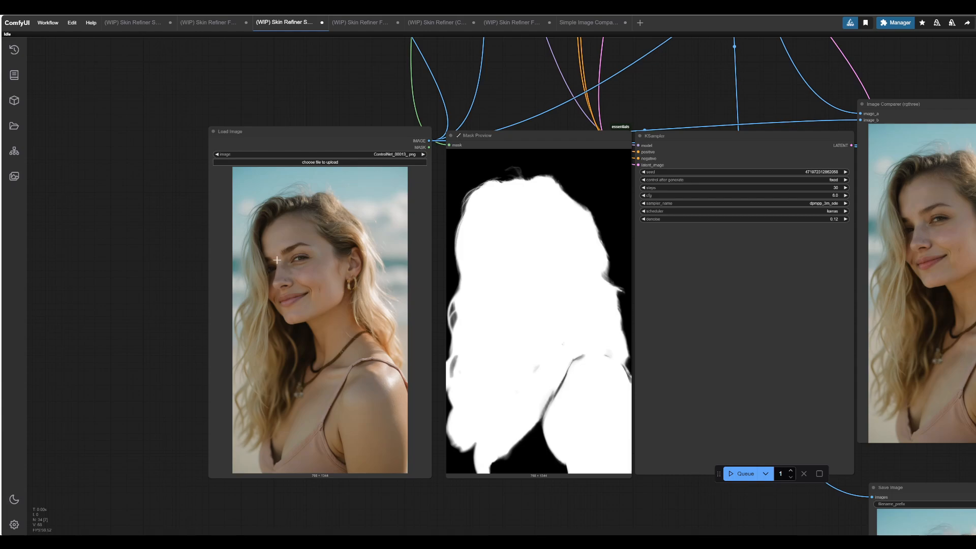
pyautogui.moveTo(127, 237)
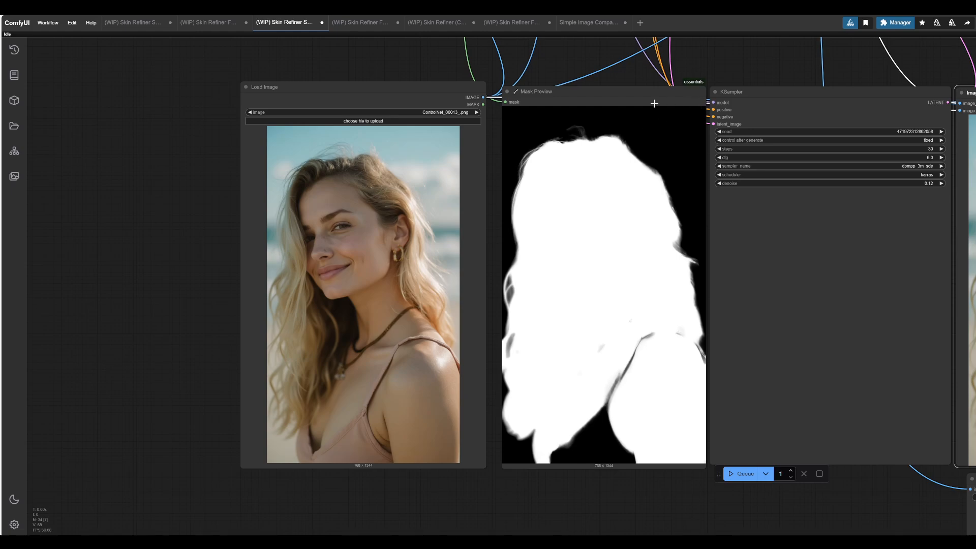
pyautogui.moveTo(827, 111)
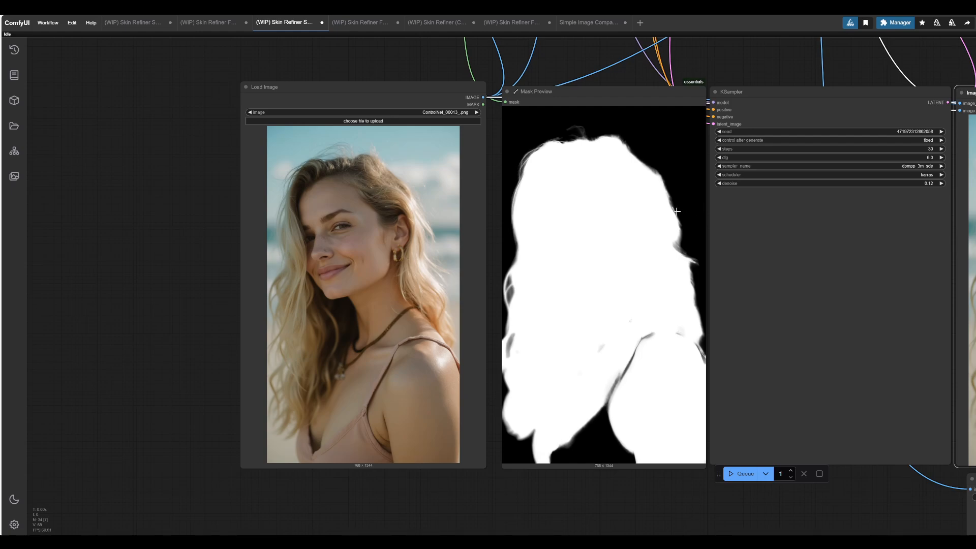
pyautogui.moveTo(505, 165)
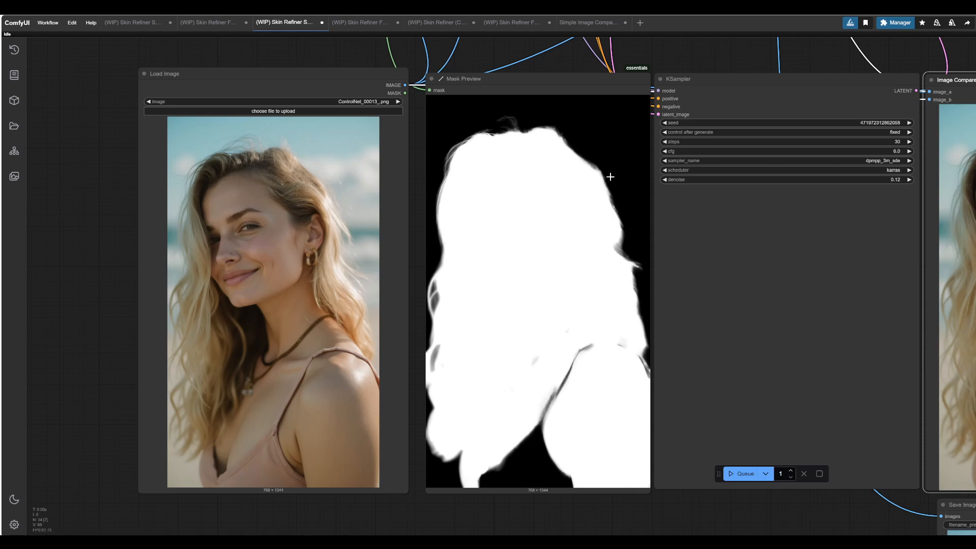
pyautogui.moveTo(337, 429)
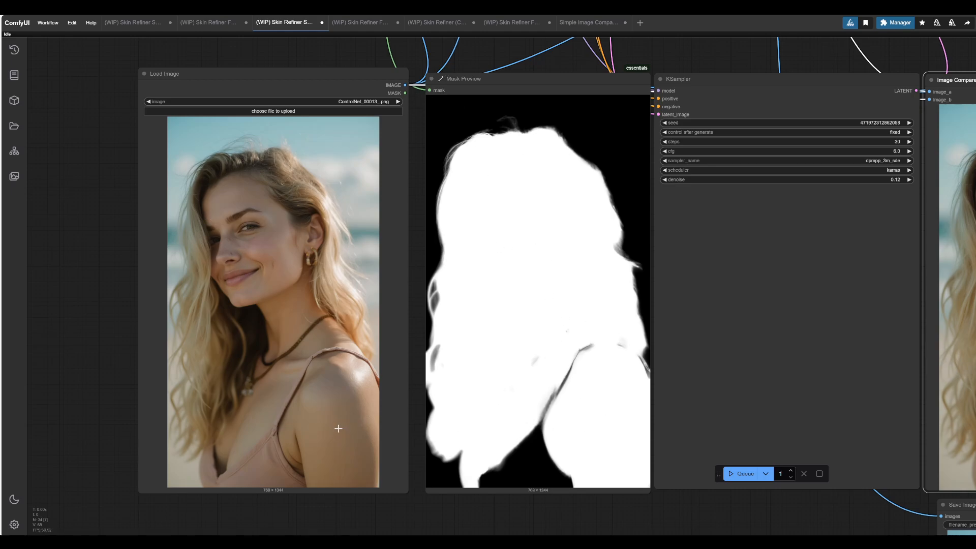
pyautogui.moveTo(284, 373)
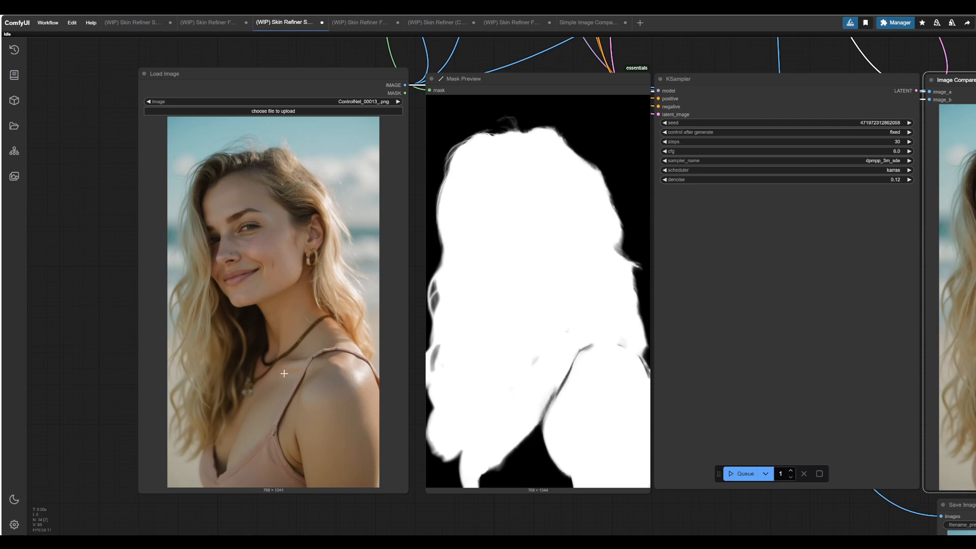
pyautogui.moveTo(245, 190)
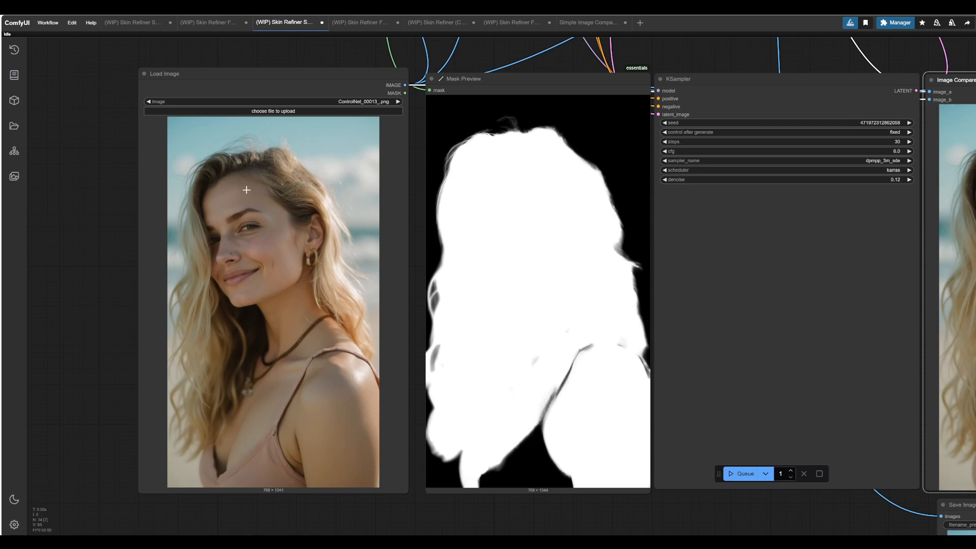
pyautogui.moveTo(306, 296)
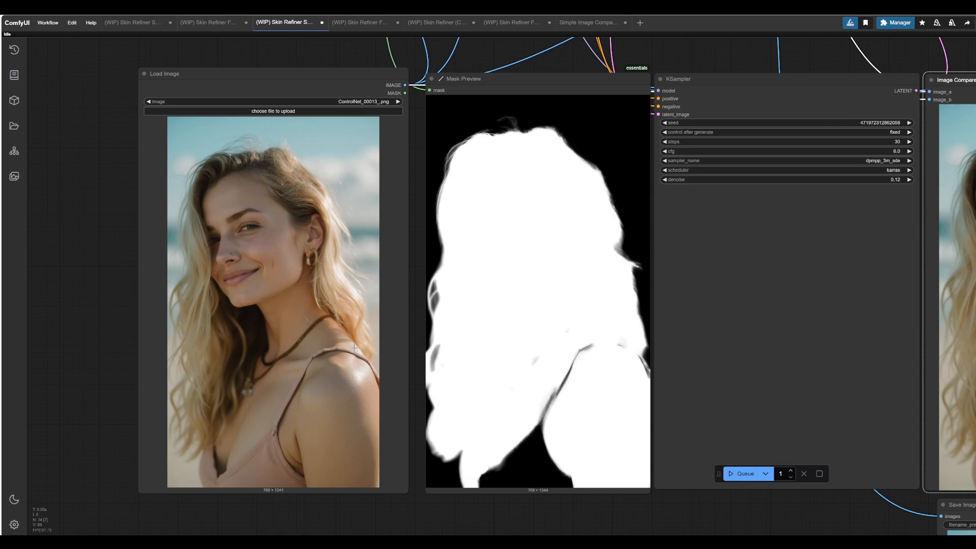
pyautogui.moveTo(569, 268)
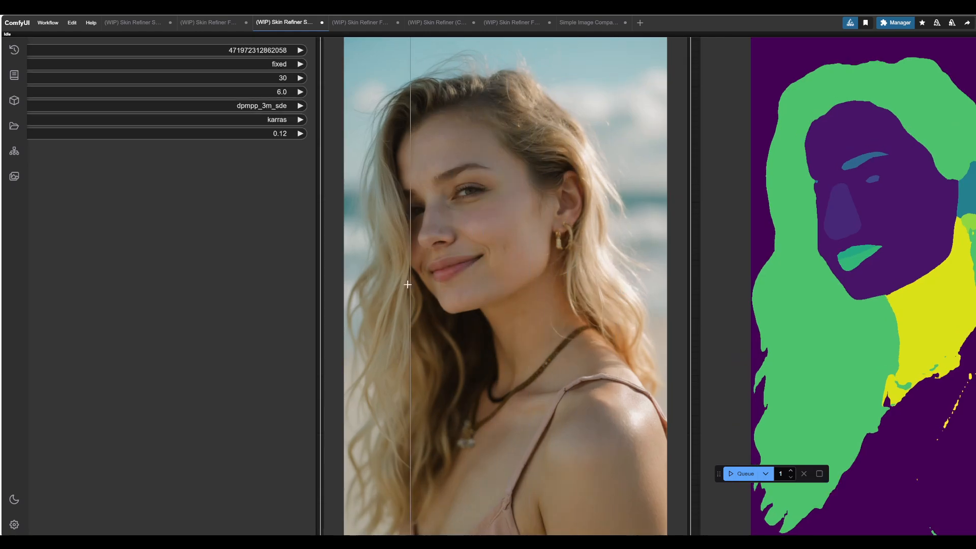
# - Sweep the comparer divider across the beach portrait's face, then view original and refined outputs side by side
pyautogui.moveTo(409, 285); pyautogui.dragTo(464, 286)
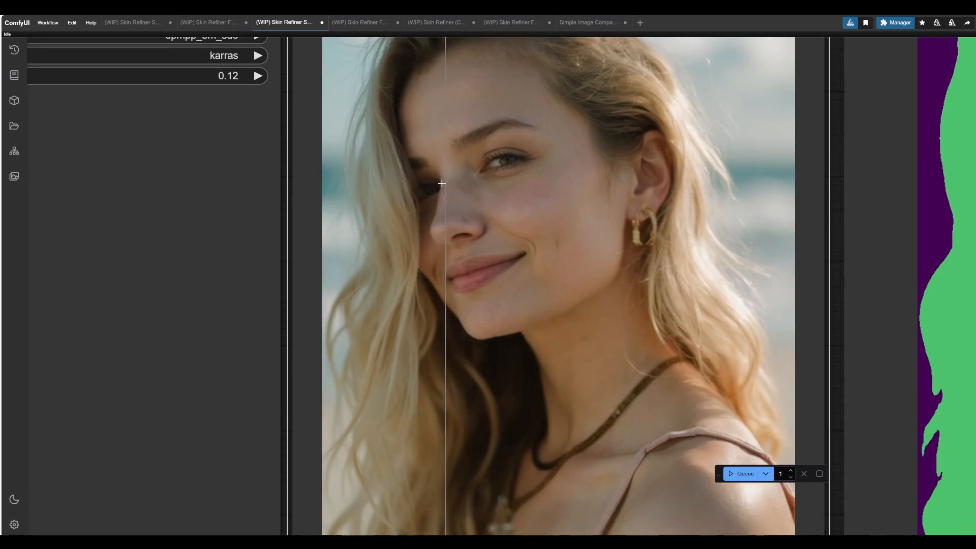
pyautogui.moveTo(445, 183); pyautogui.dragTo(663, 219)
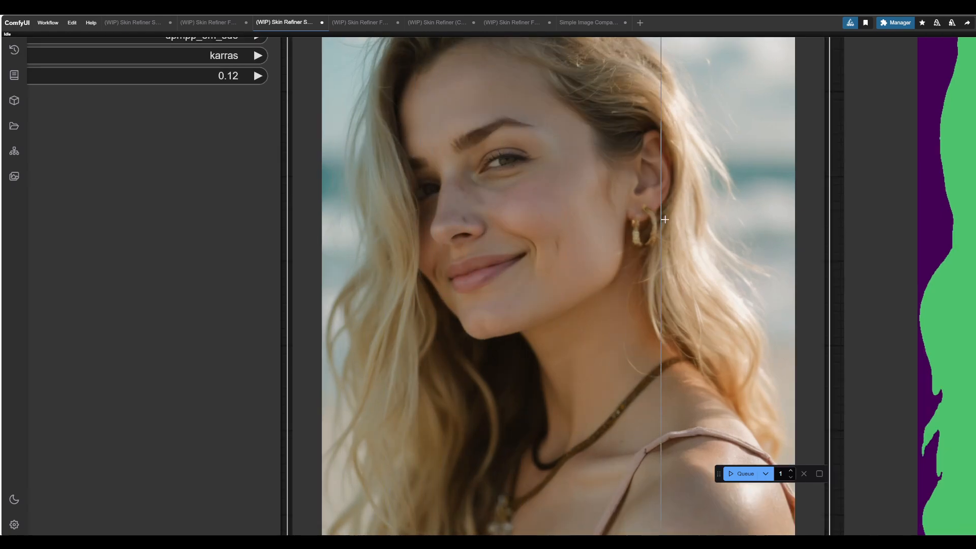
pyautogui.moveTo(664, 220); pyautogui.dragTo(361, 220)
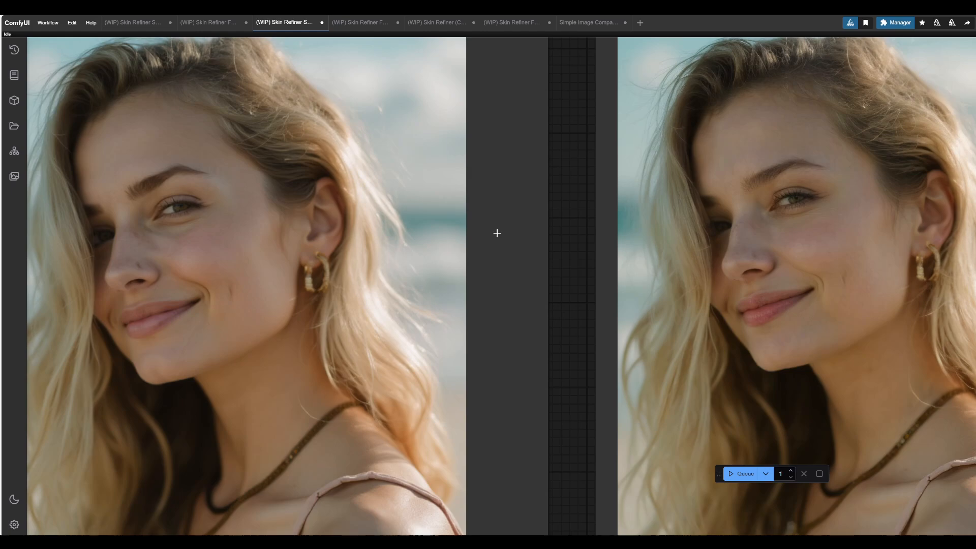
pyautogui.moveTo(506, 231)
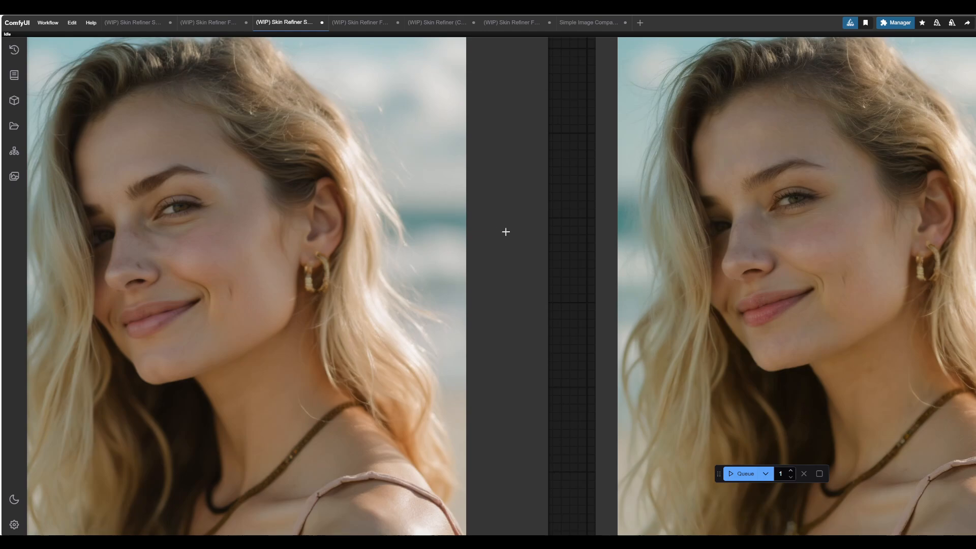
pyautogui.moveTo(522, 231)
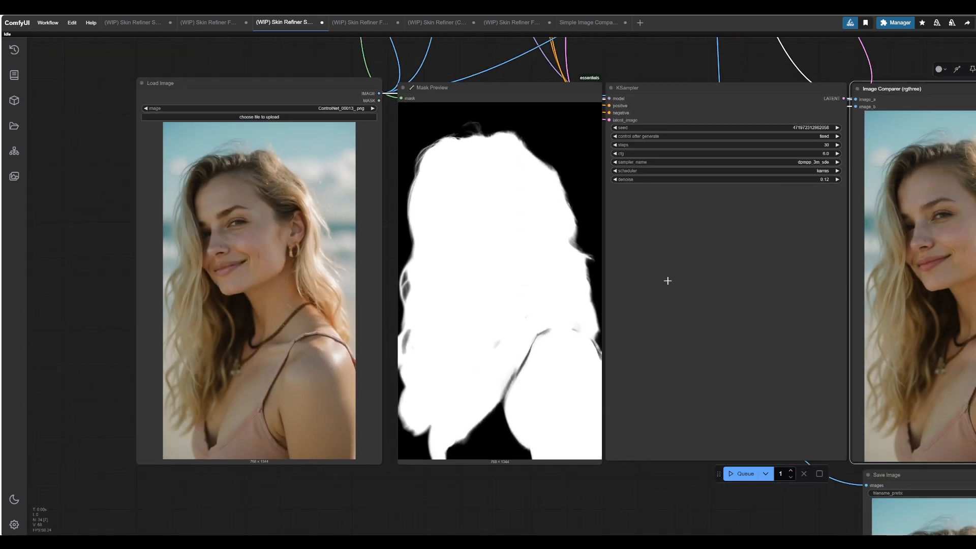
pyautogui.moveTo(60, 333)
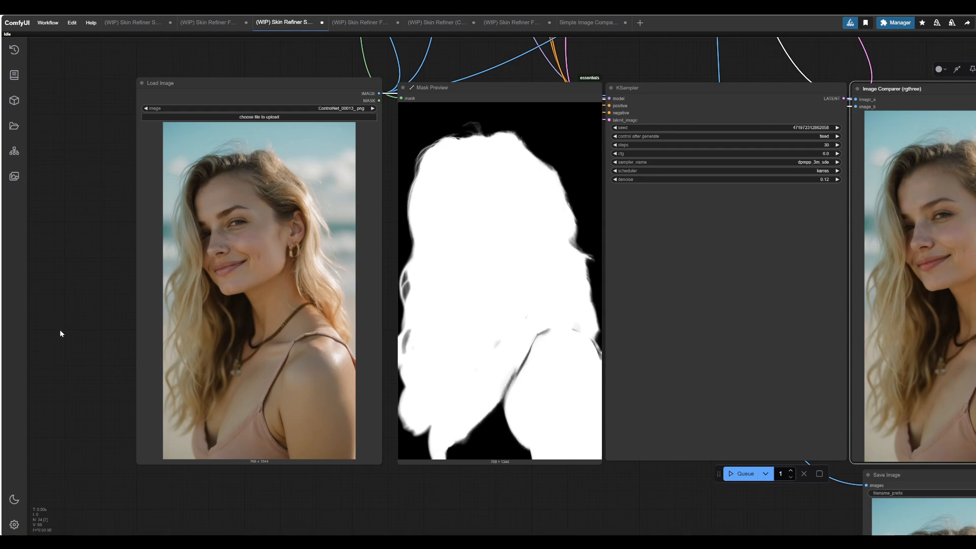
pyautogui.moveTo(32, 331)
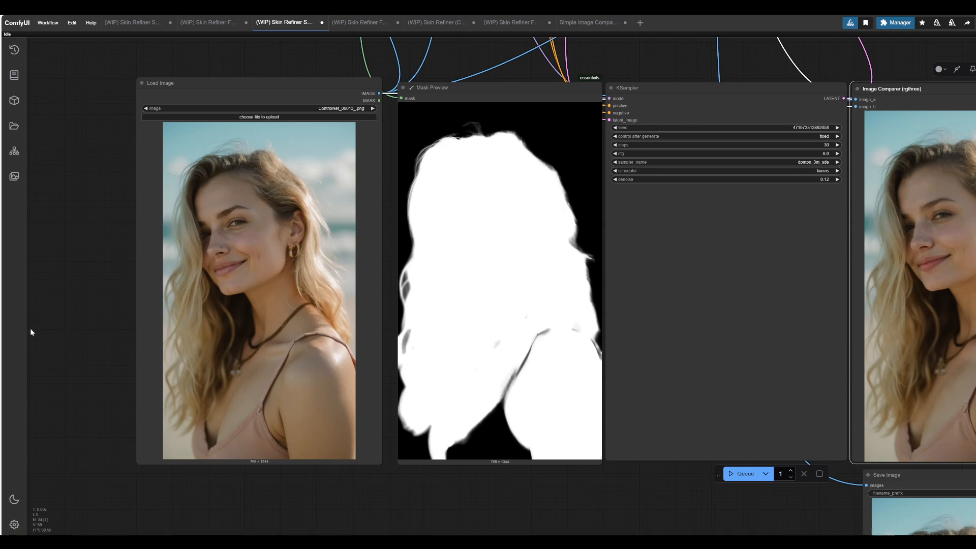
pyautogui.moveTo(567, 322)
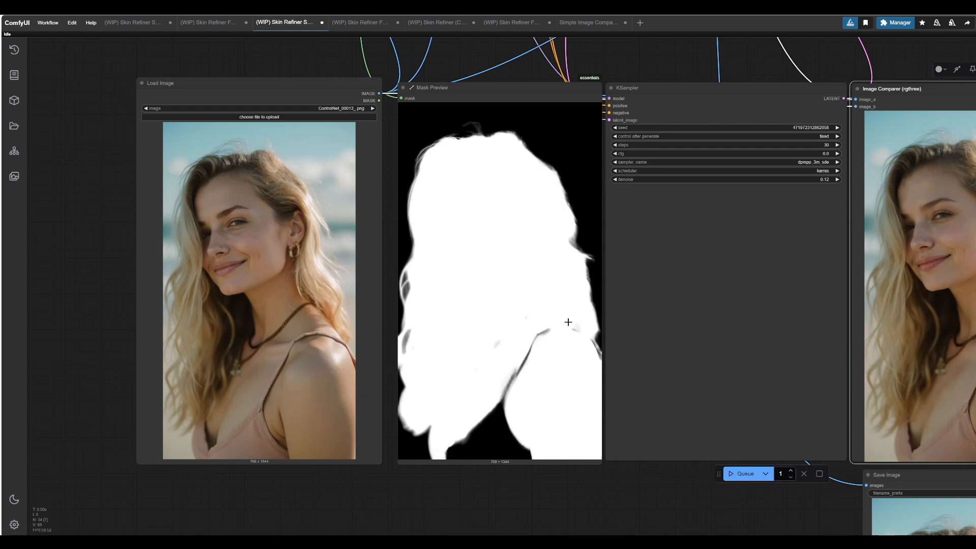
pyautogui.moveTo(282, 312)
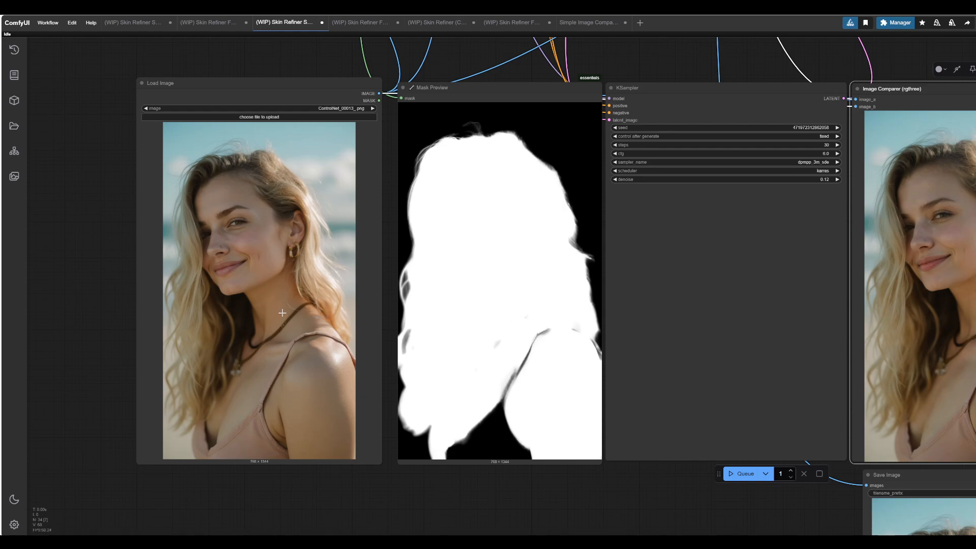